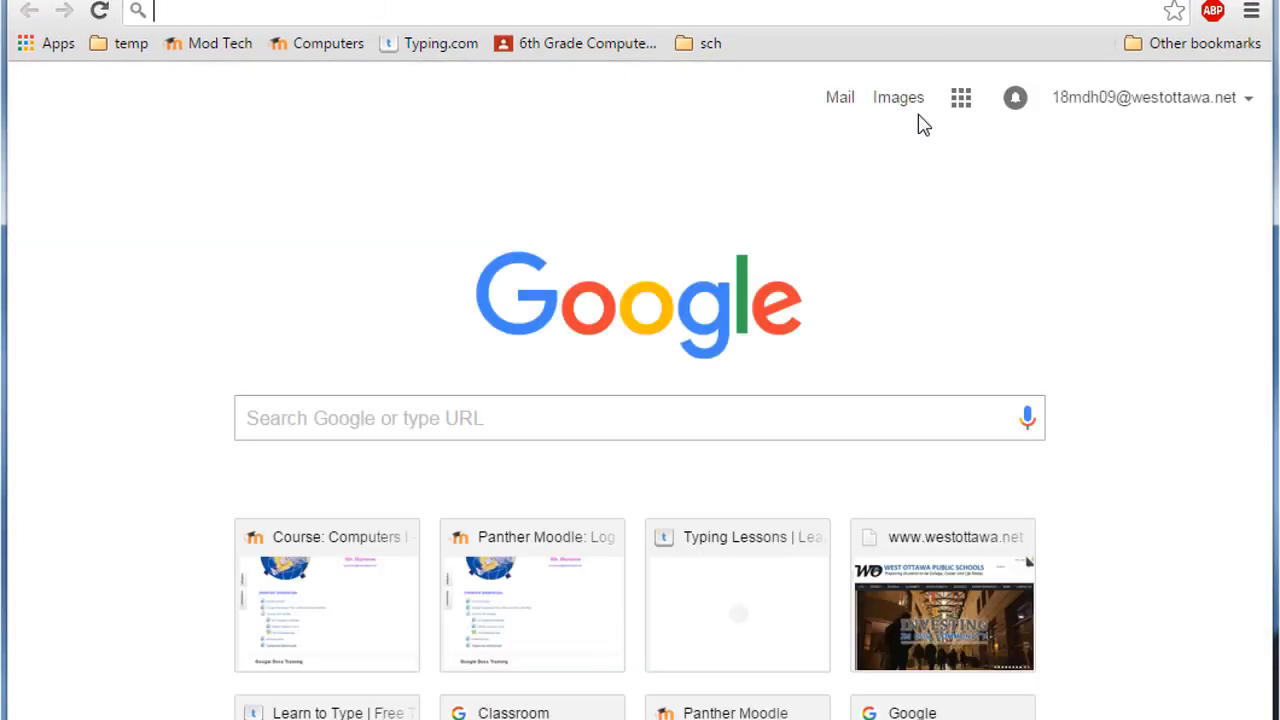
Launch Google Docs from the Google apps grid
click(960, 97)
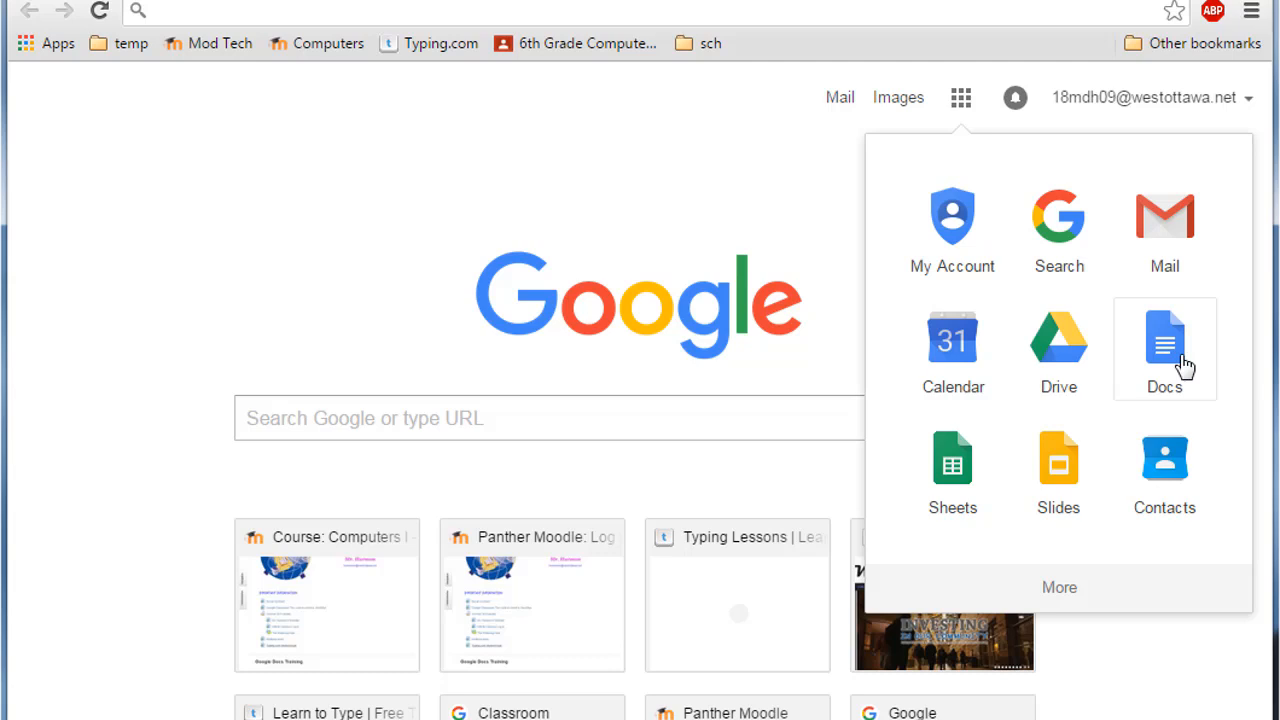
click(1164, 347)
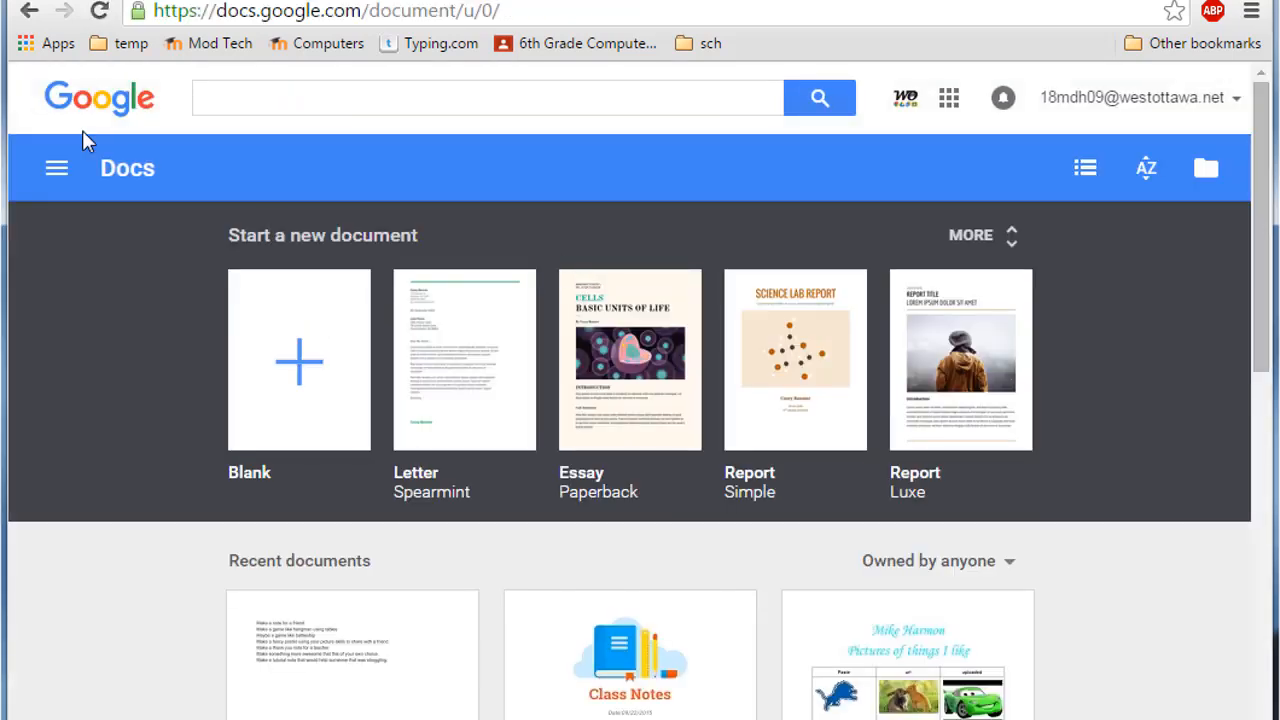
mouse_move(985, 605)
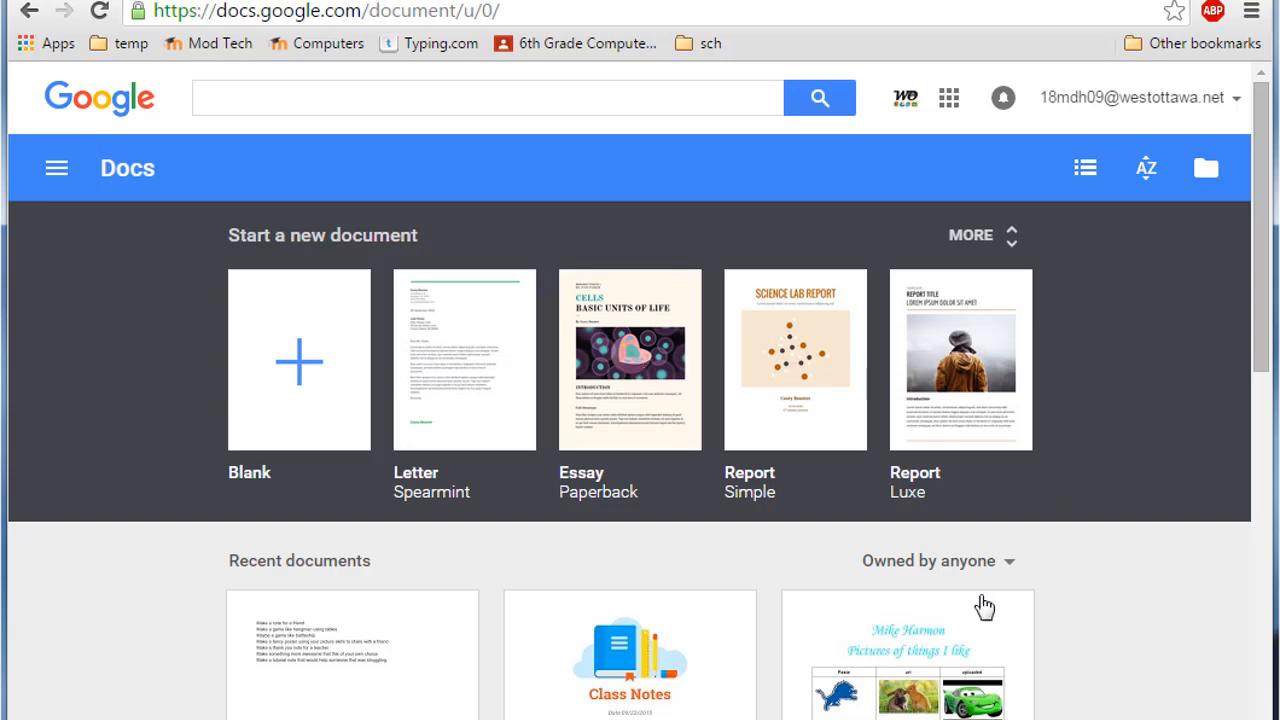
Start a blank document and title it 'Docs Training MDH'
click(298, 359)
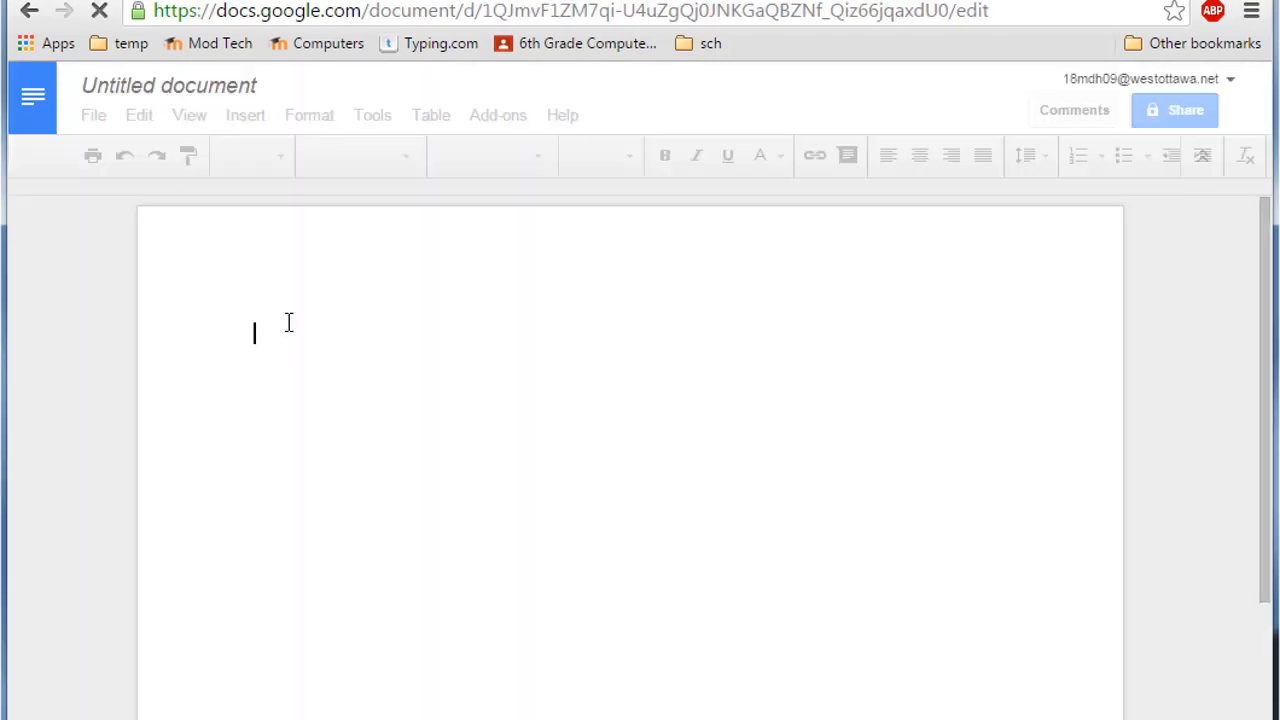
click(168, 85)
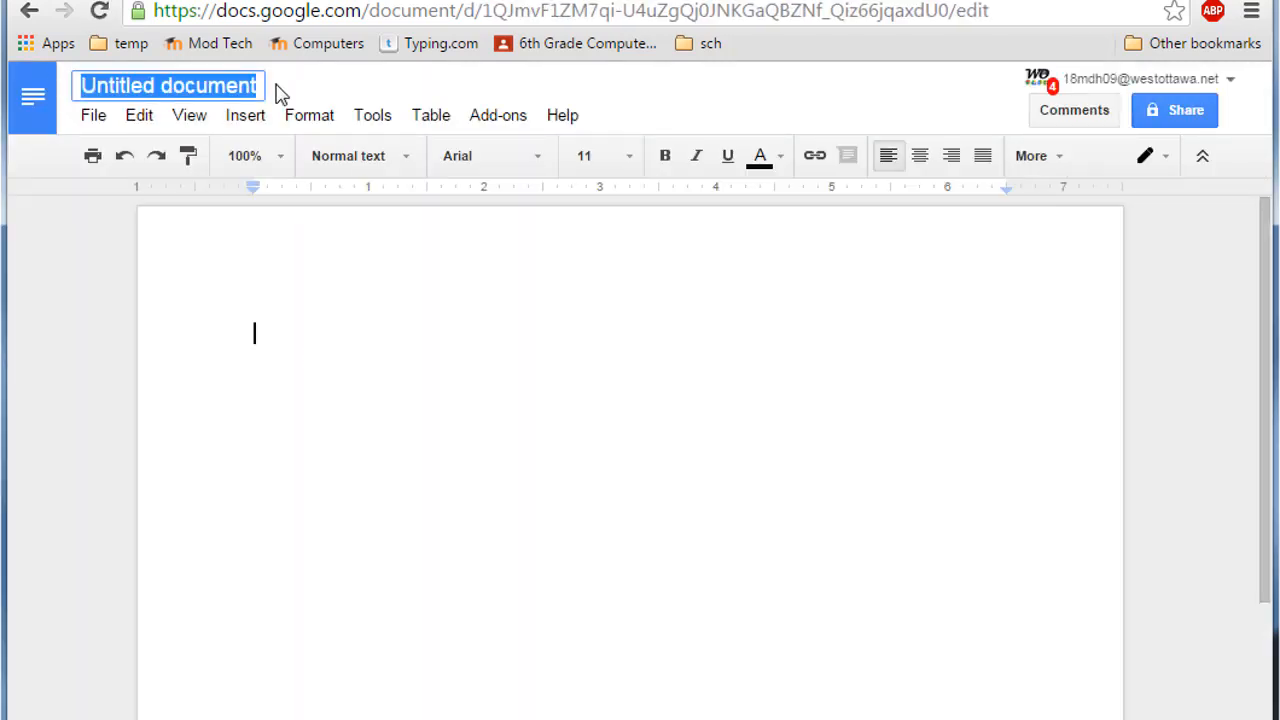
text(Docs Training MDH)
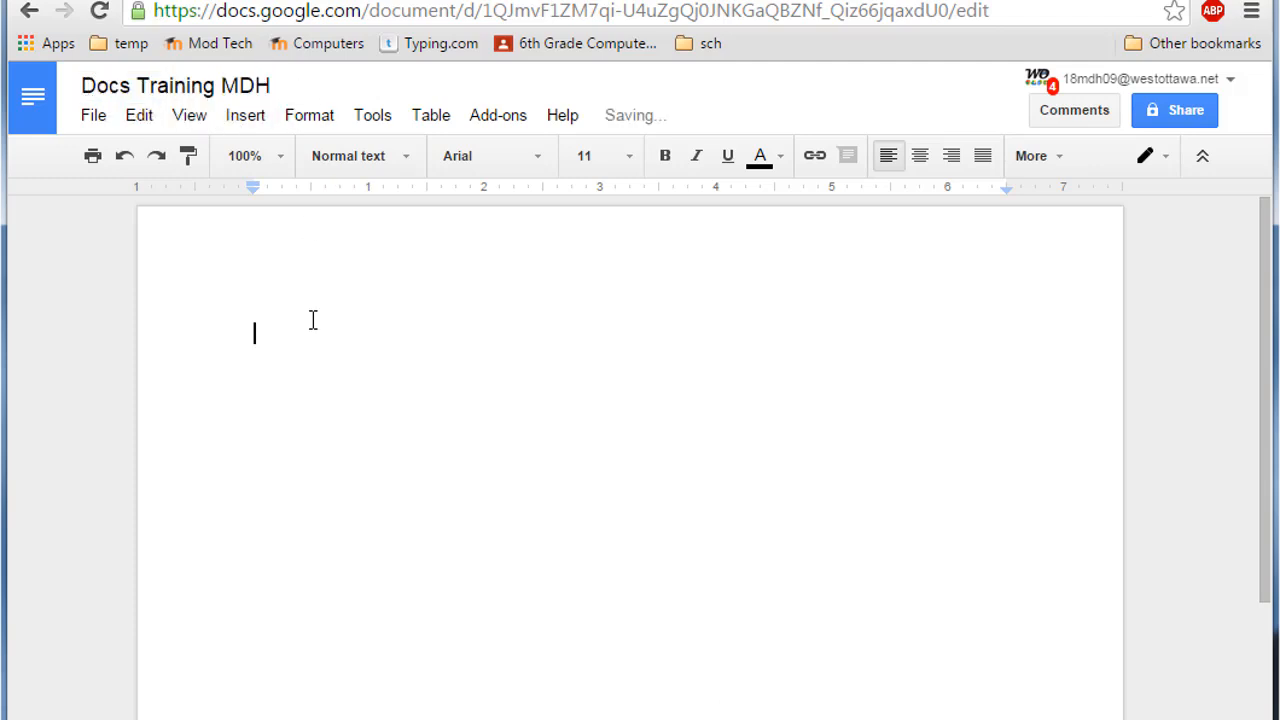
click(175, 85)
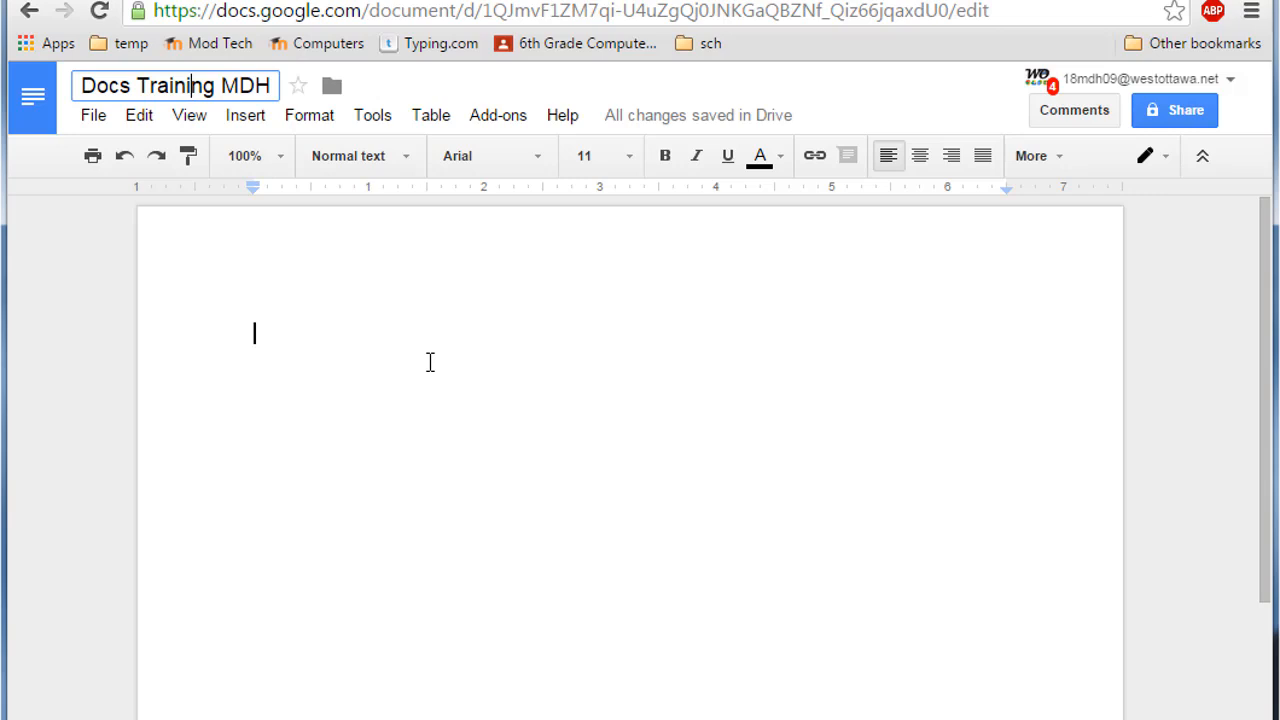
triple_click(175, 85)
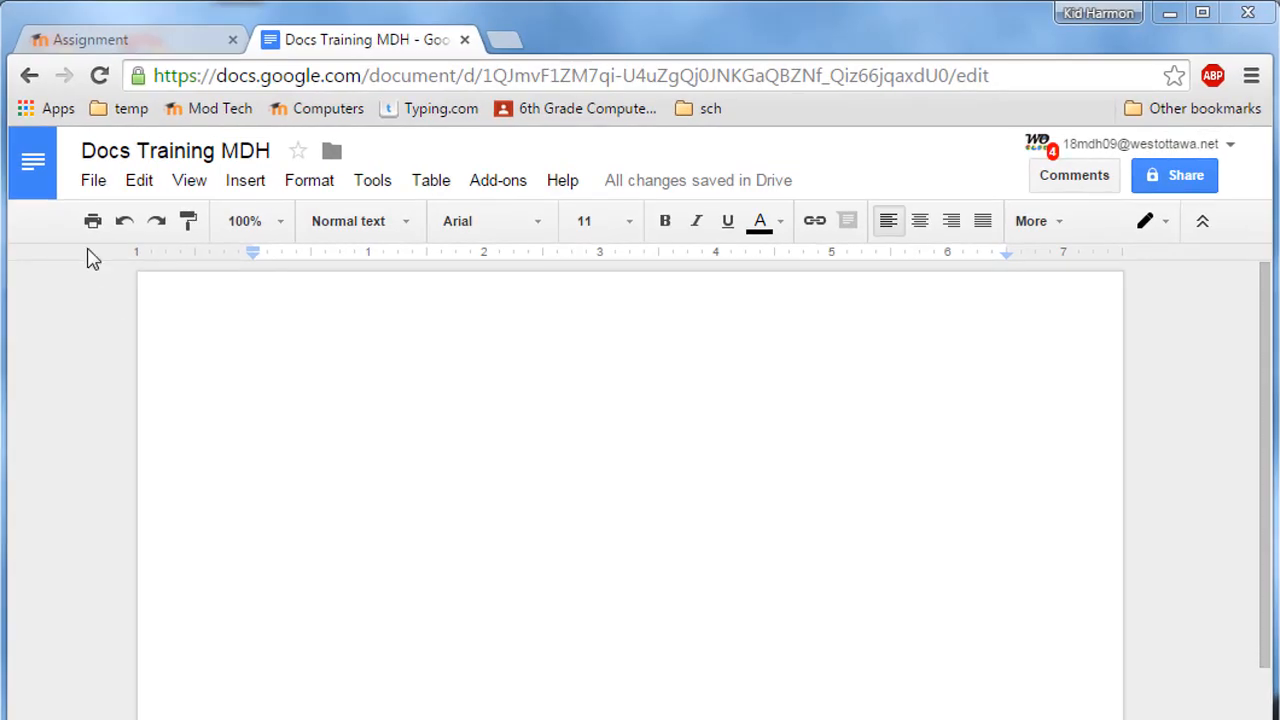
mouse_move(372, 180)
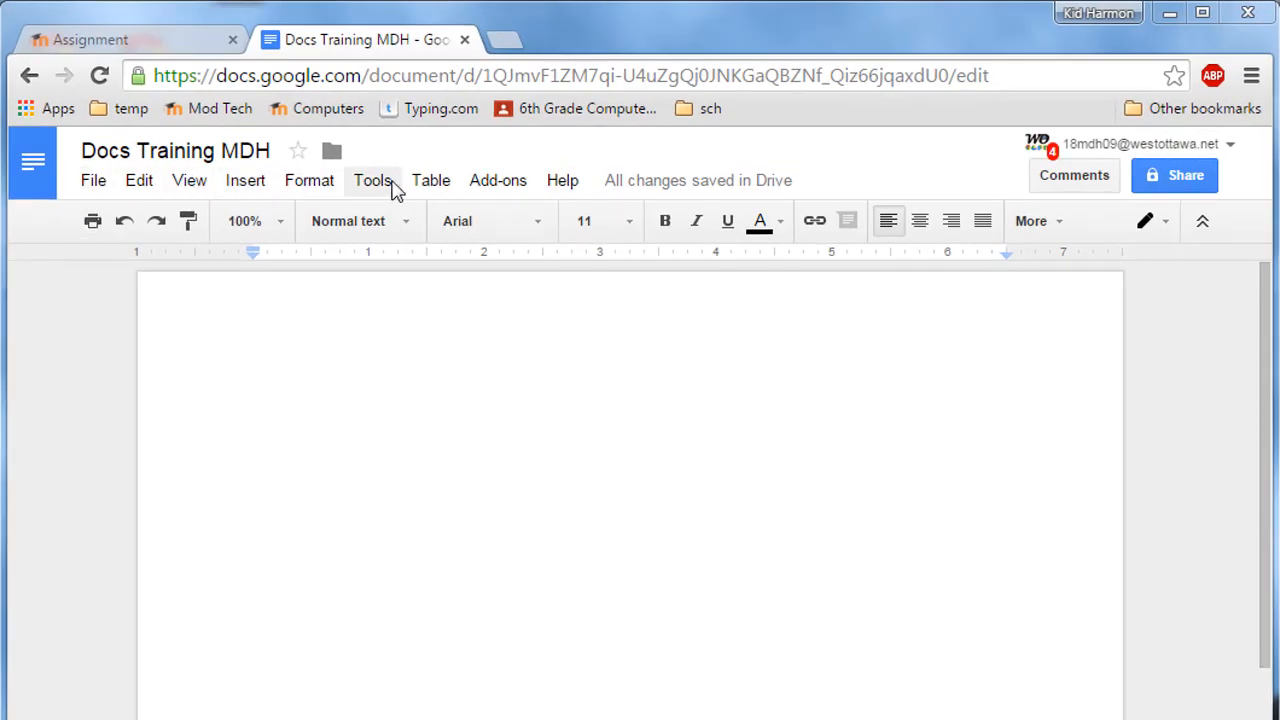
mouse_move(360, 221)
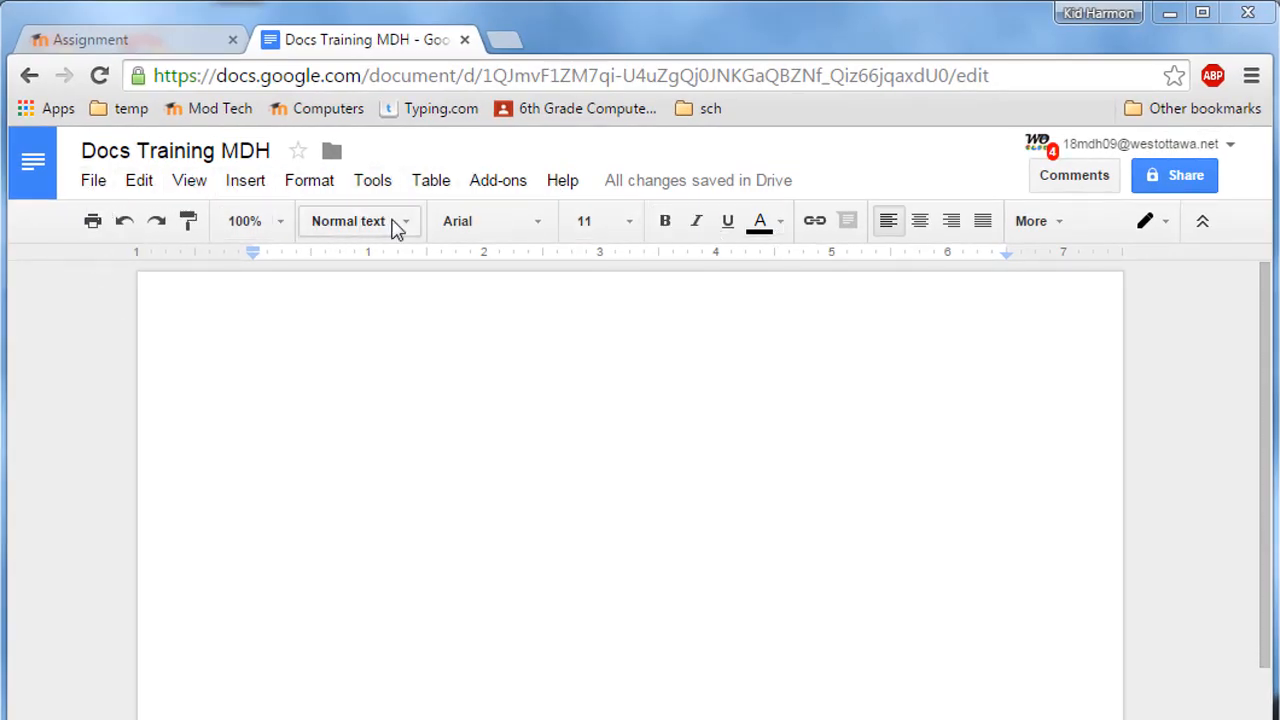
mouse_move(534, 318)
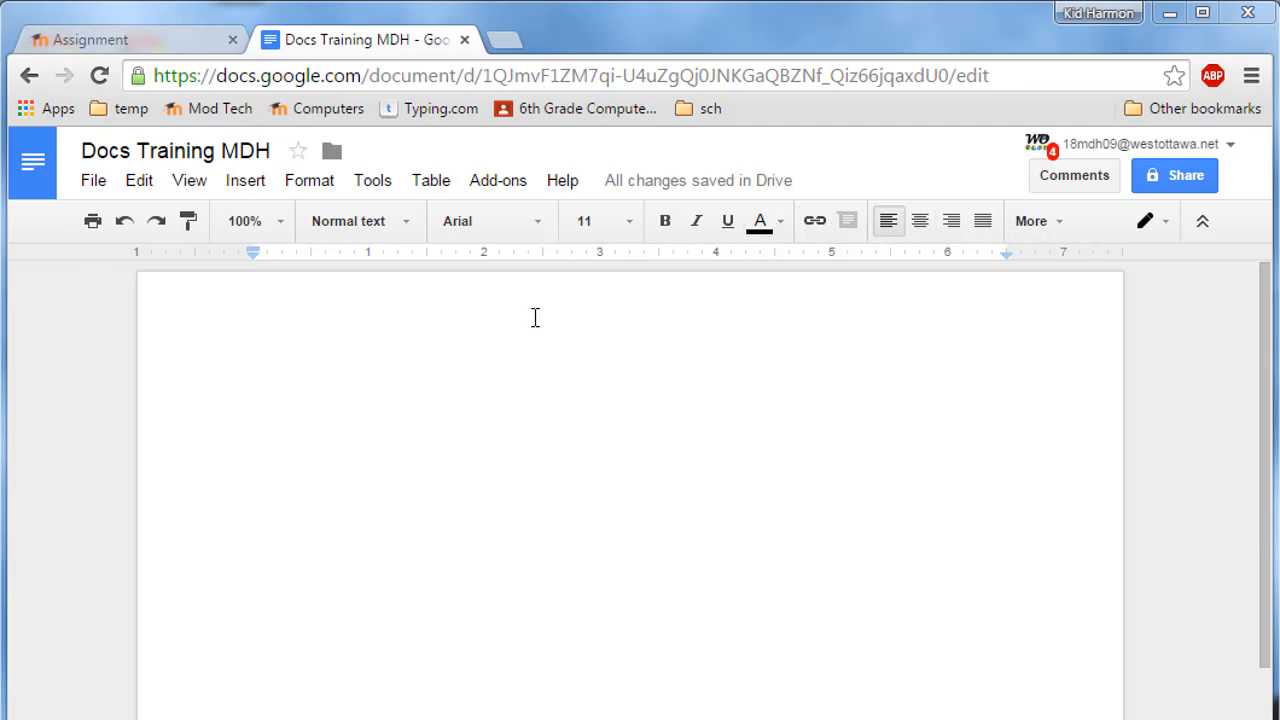
Type 'Mike's training Doc' as the document's first line
click(254, 398)
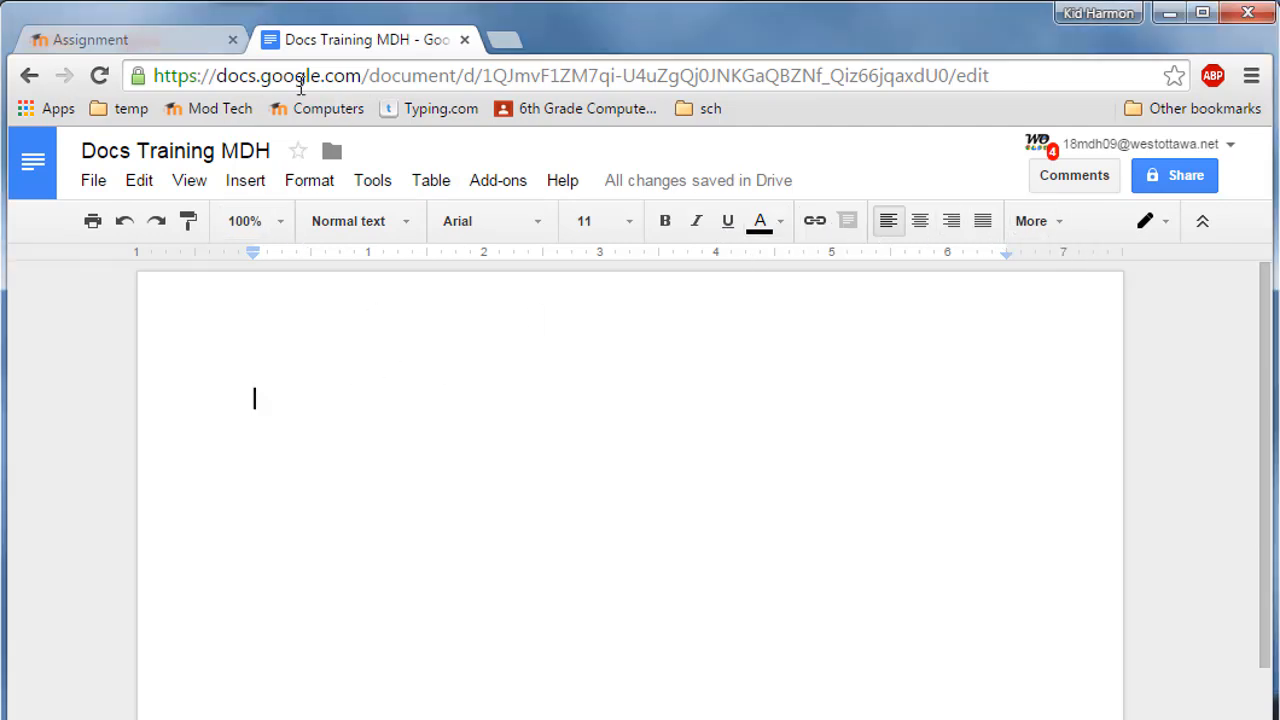
mouse_move(511, 435)
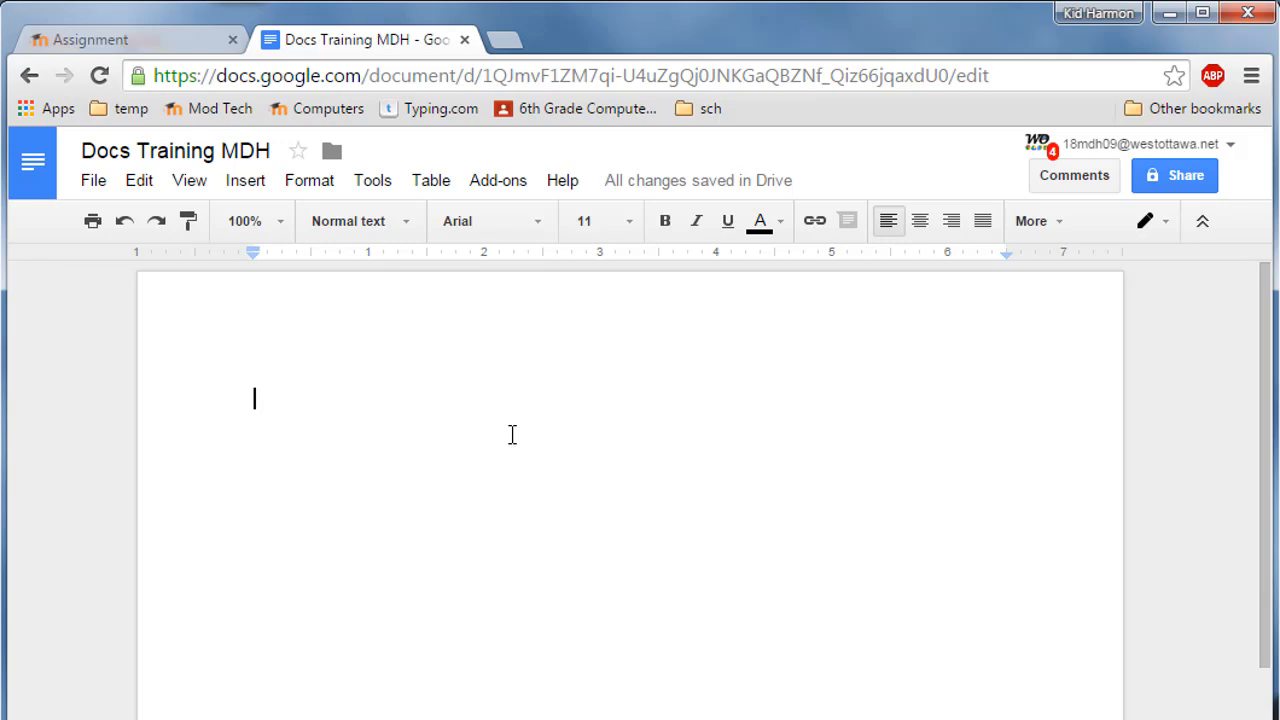
mouse_move(407, 390)
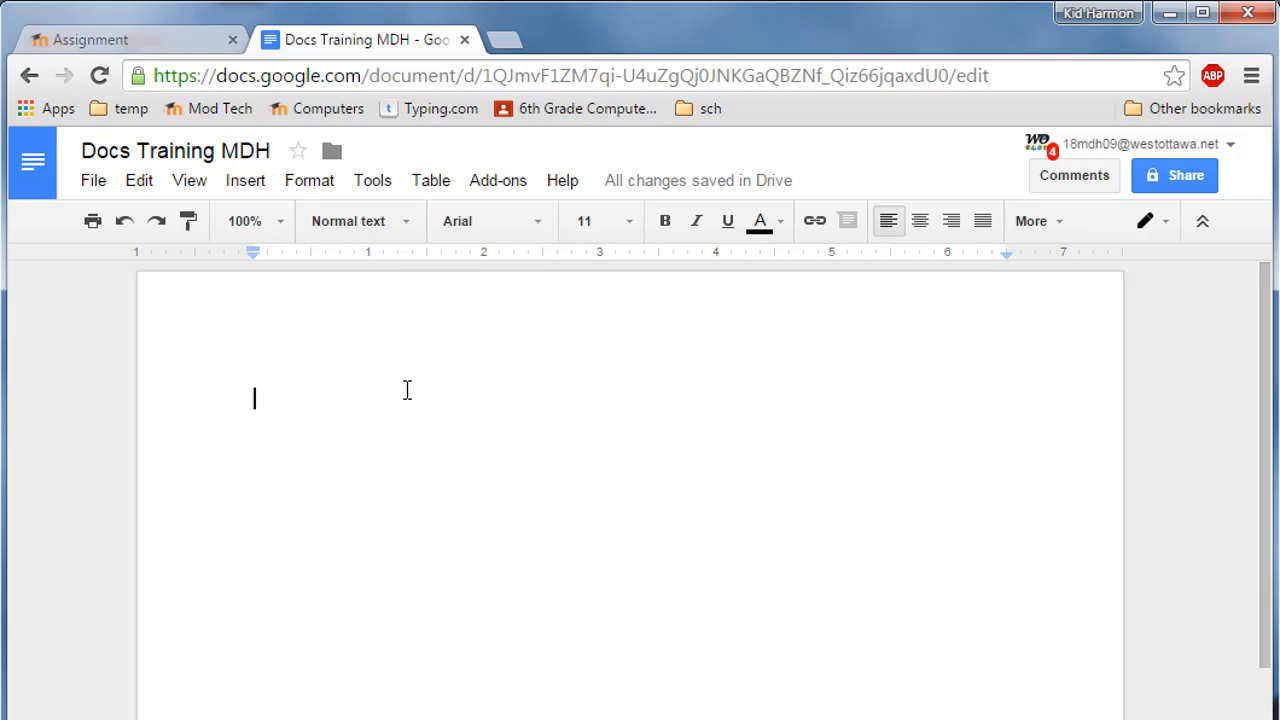
text(Mike's training Doc)
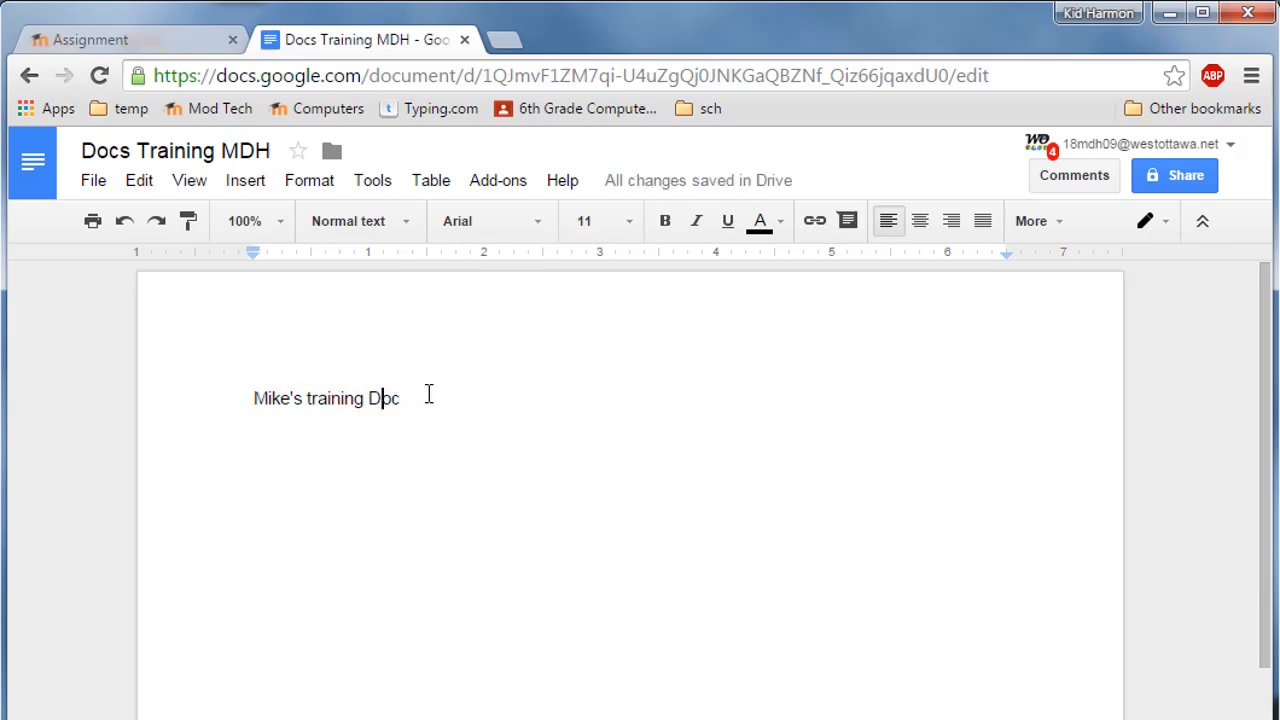
Format the title in 30-point Impact and center it
click(630, 221)
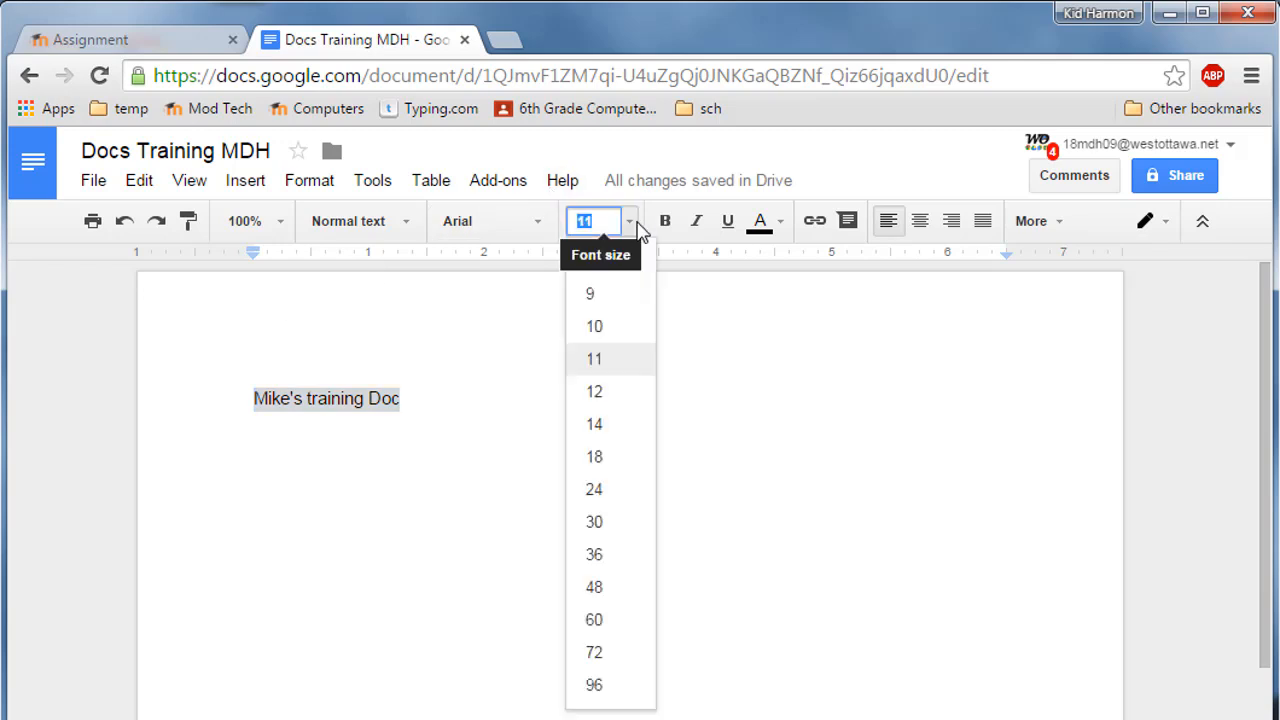
click(594, 521)
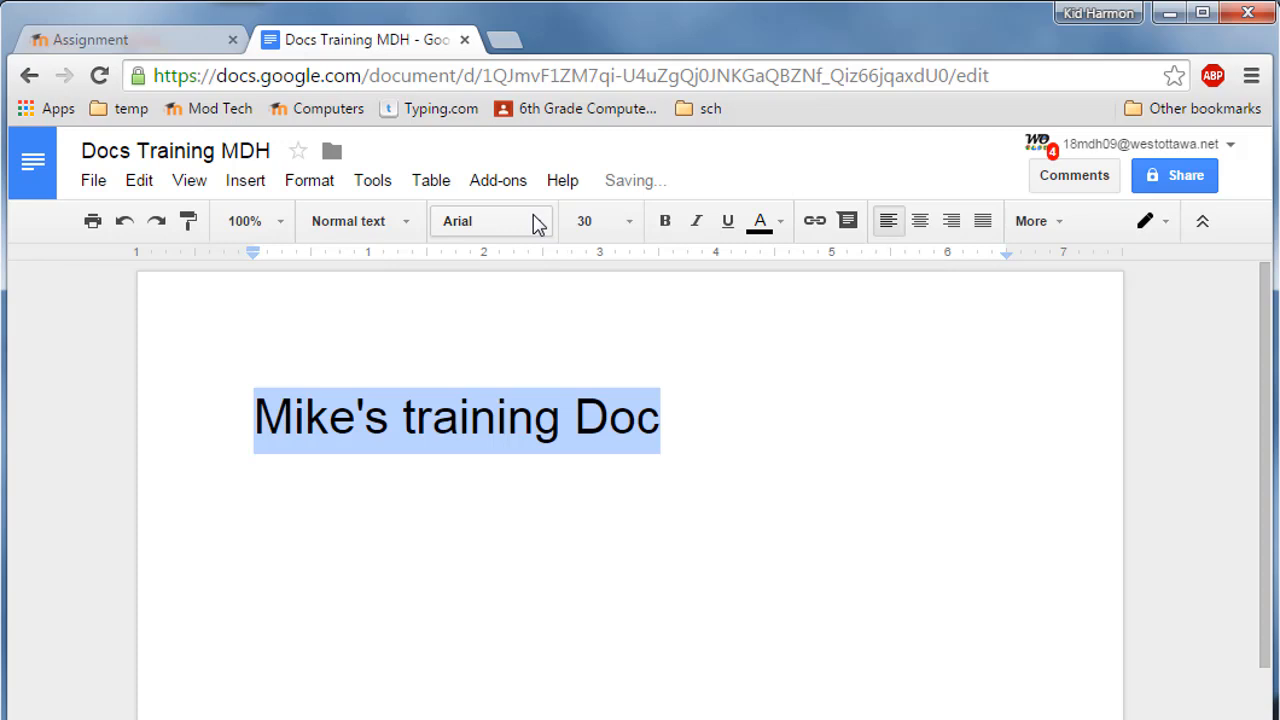
click(524, 221)
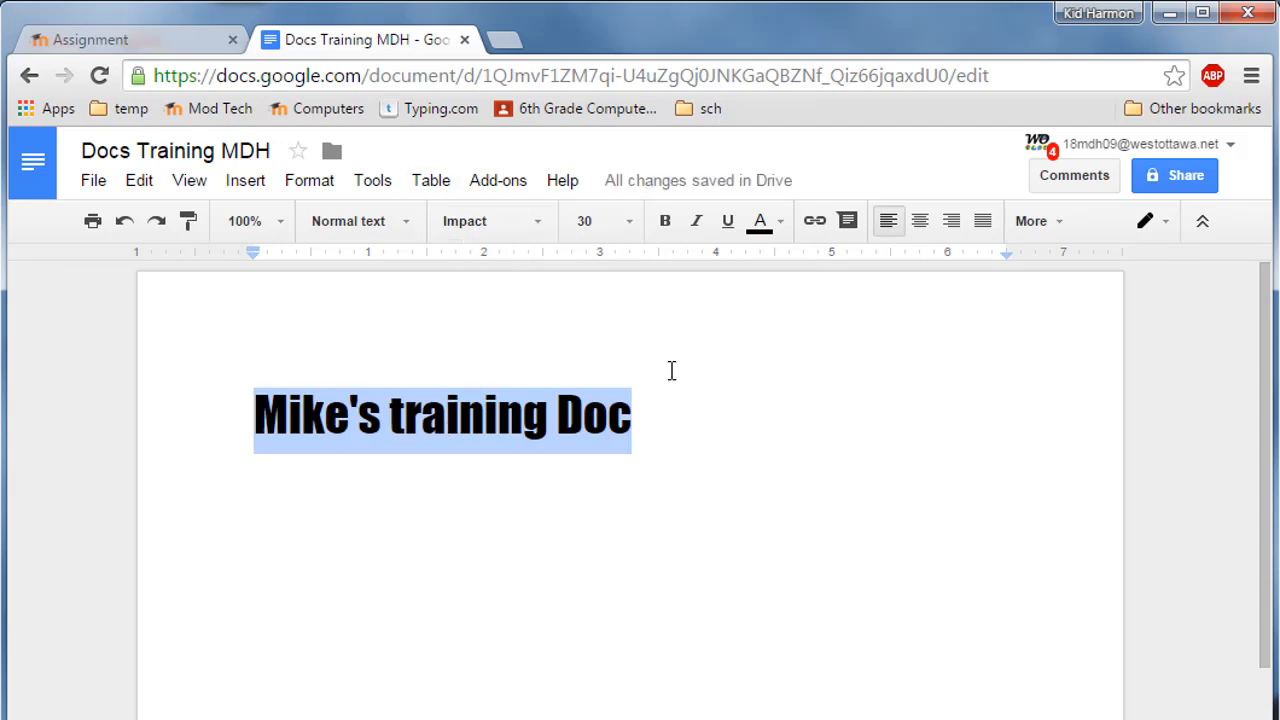
click(918, 221)
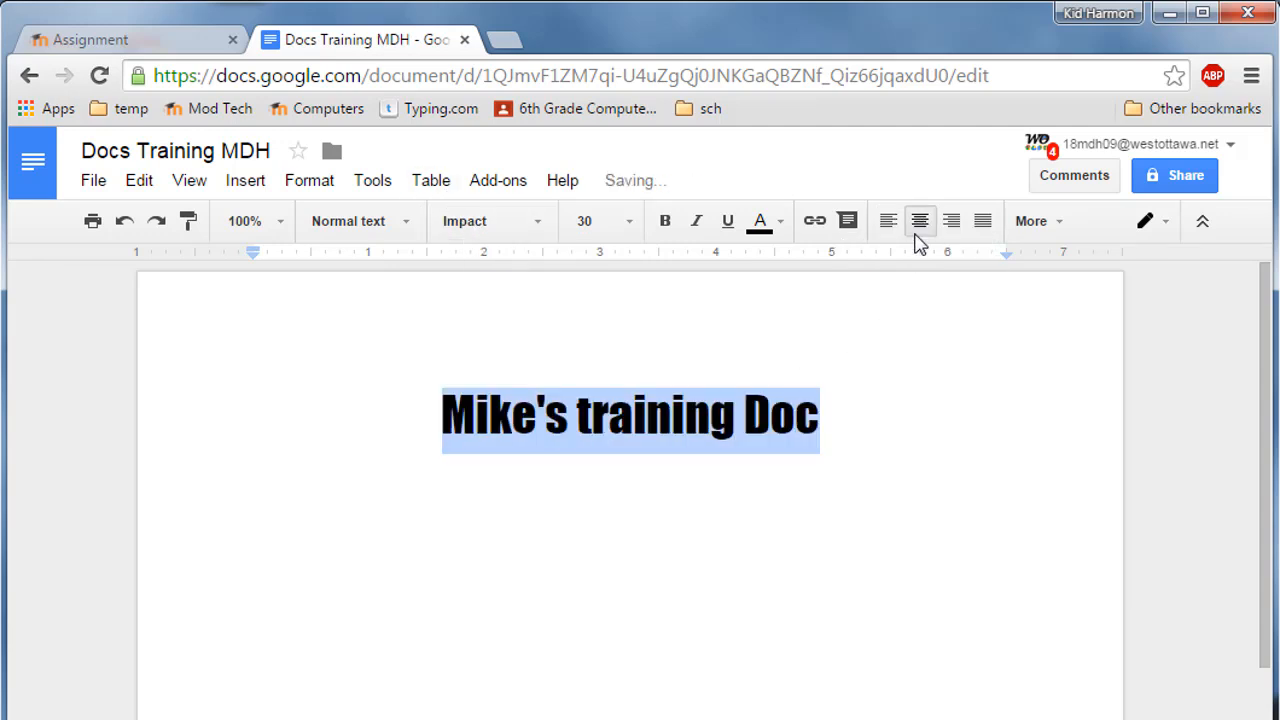
click(465, 413)
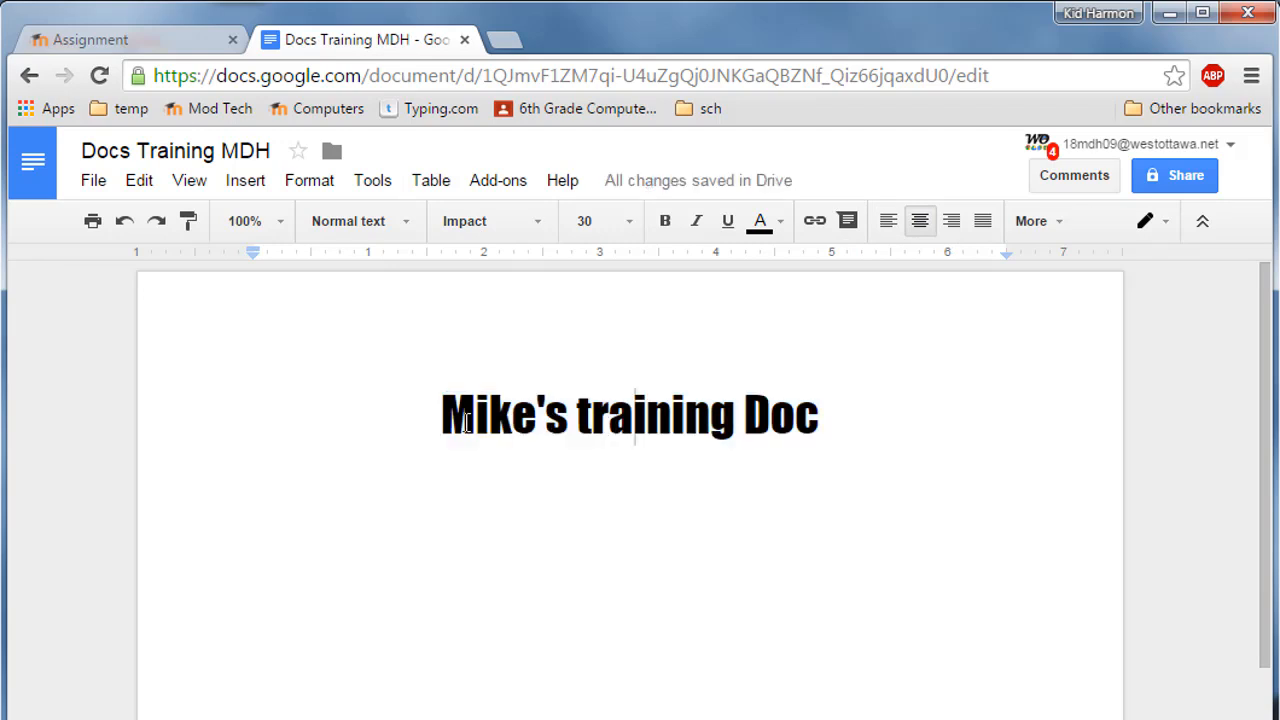
Color 'Mike's' red and 'training' blue in the title
double_click(505, 414)
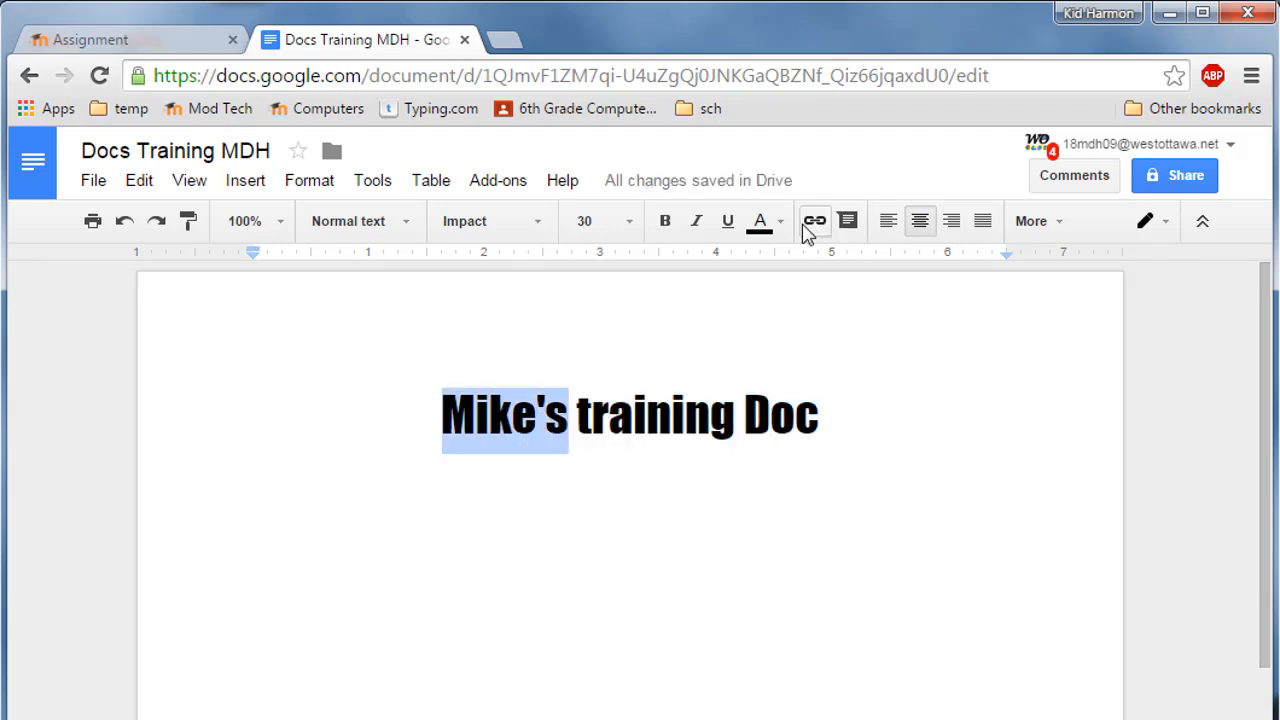
click(760, 221)
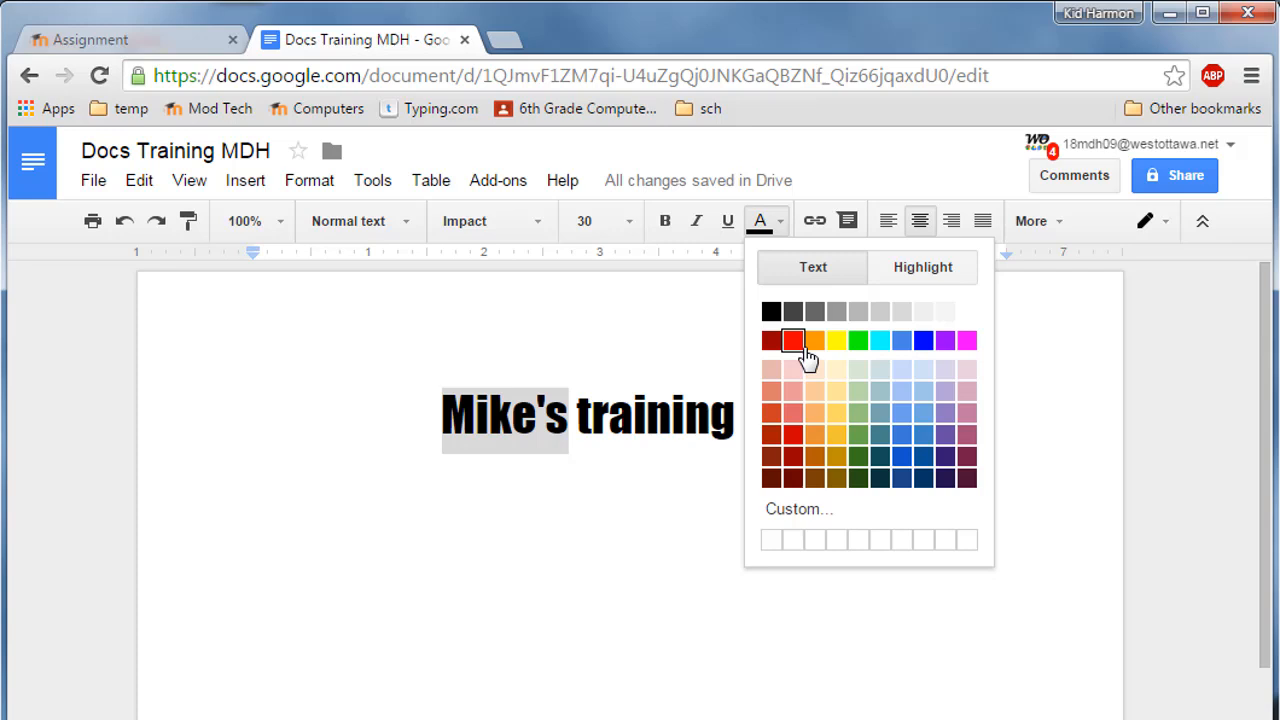
click(791, 340)
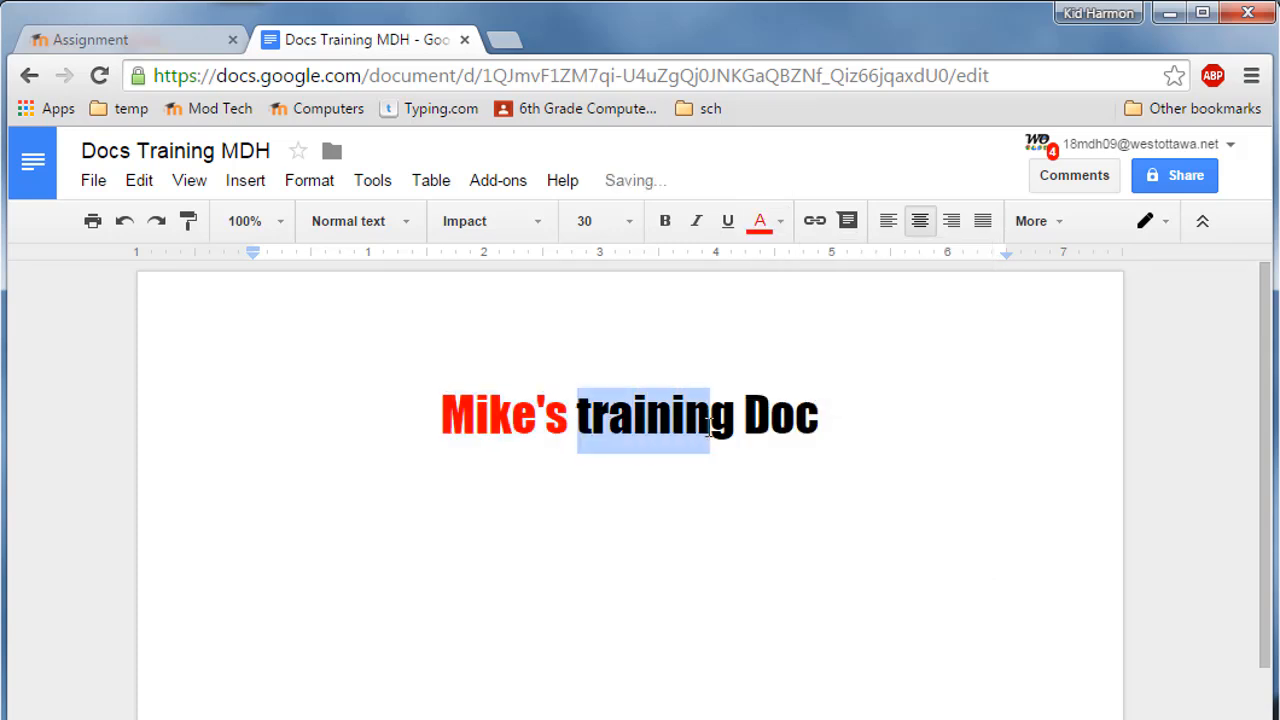
click(759, 221)
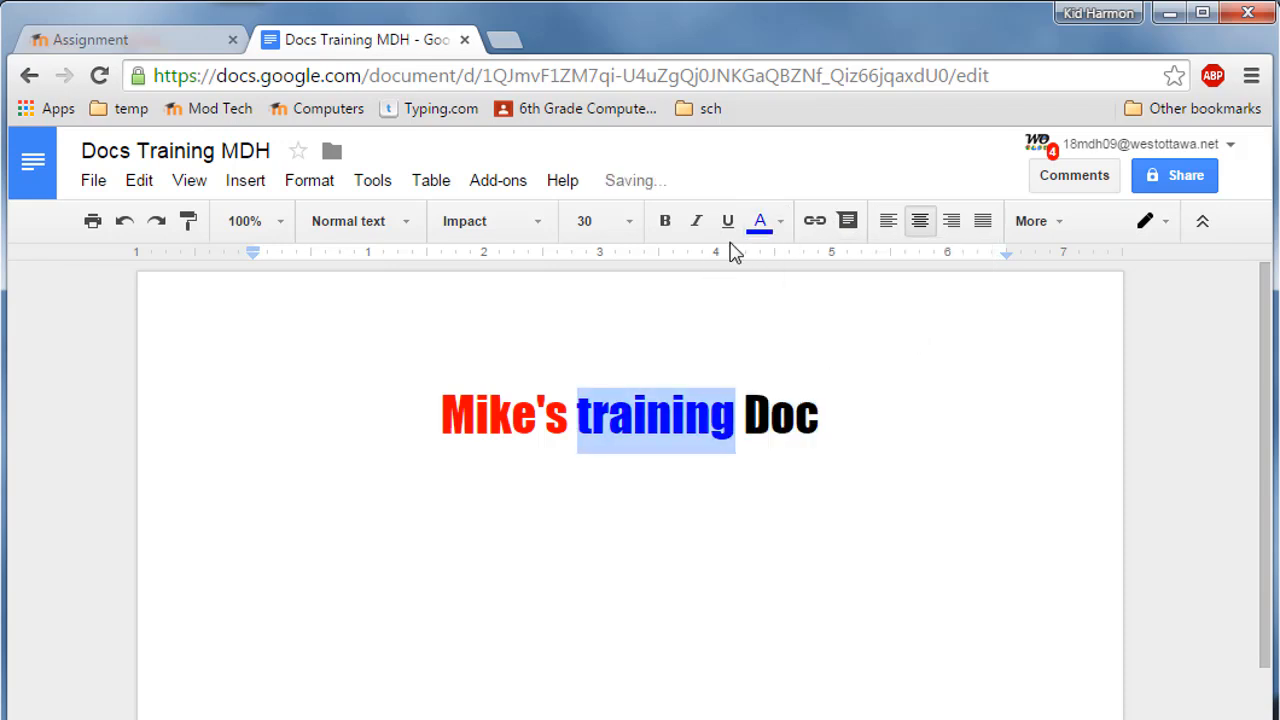
click(760, 221)
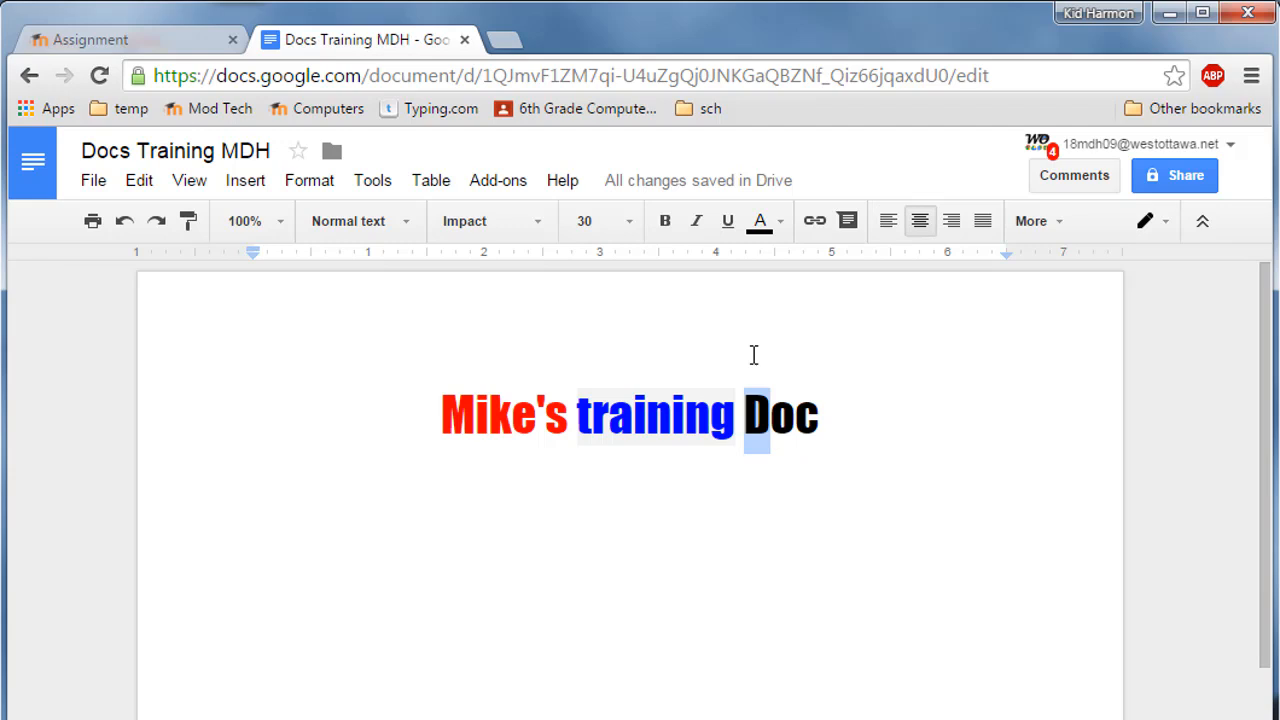
Highlight the letters of 'Doc': D orange, o cyan, c magenta
click(760, 221)
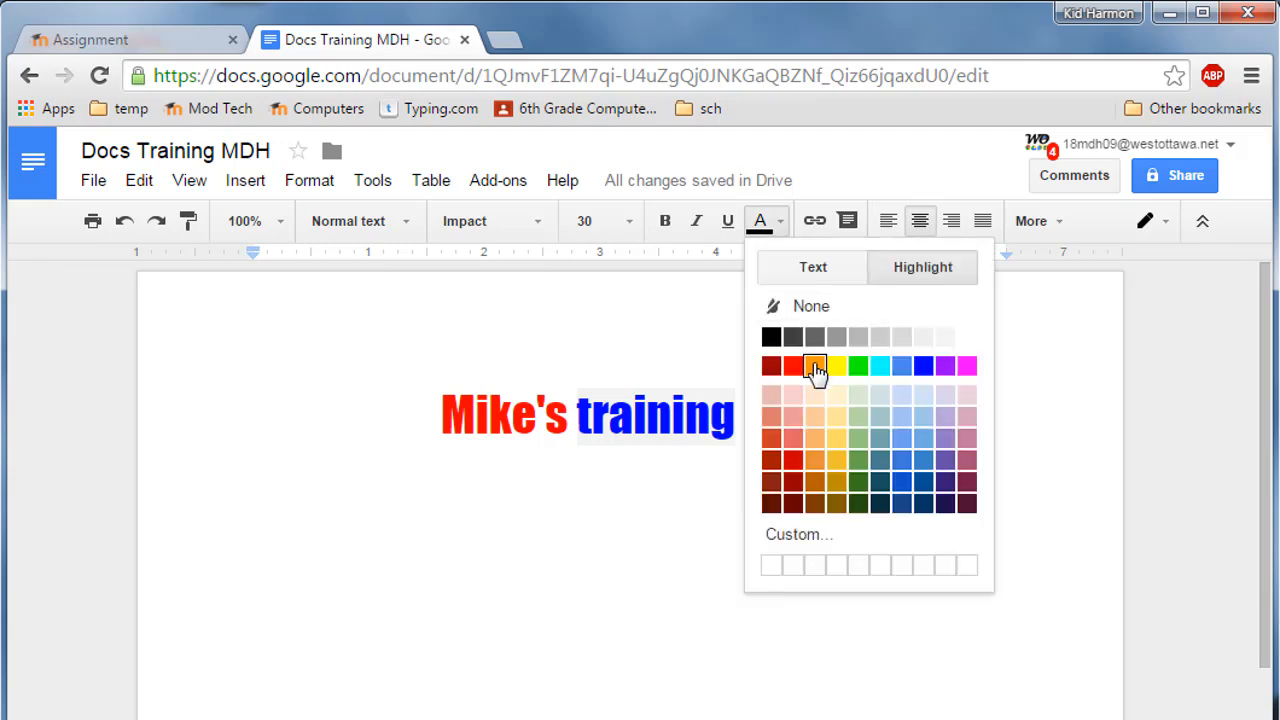
click(814, 365)
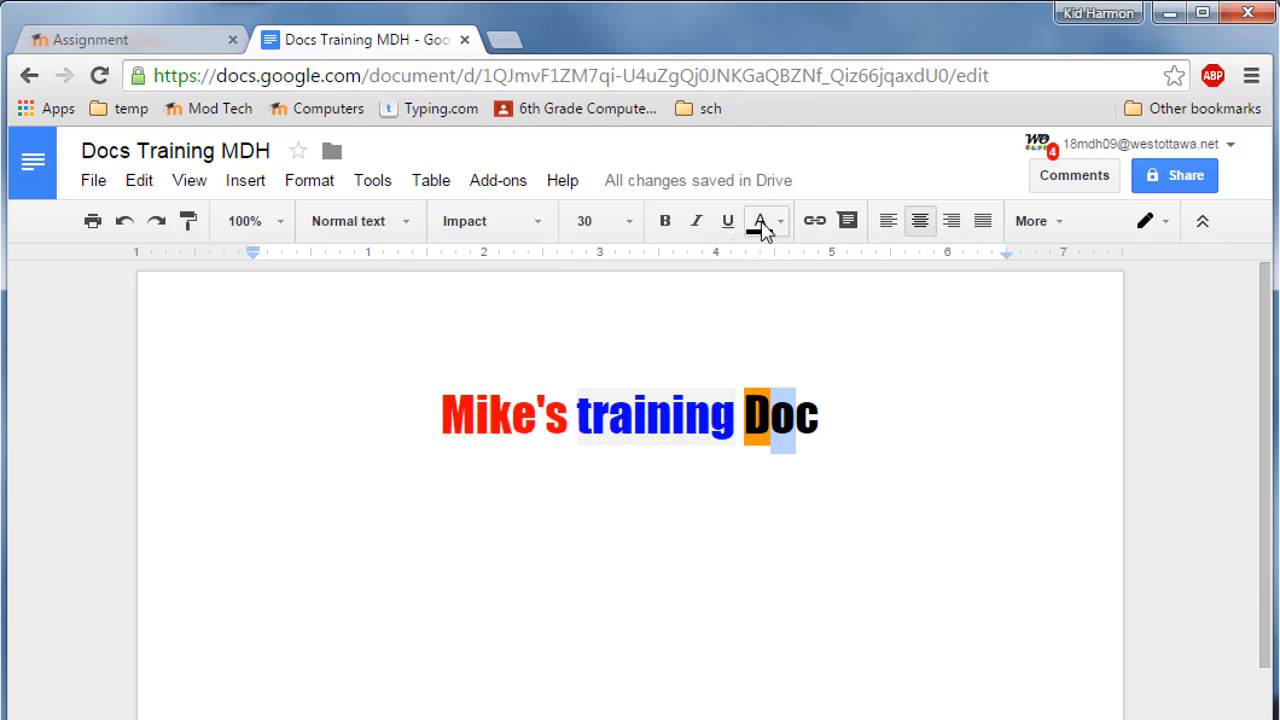
click(759, 221)
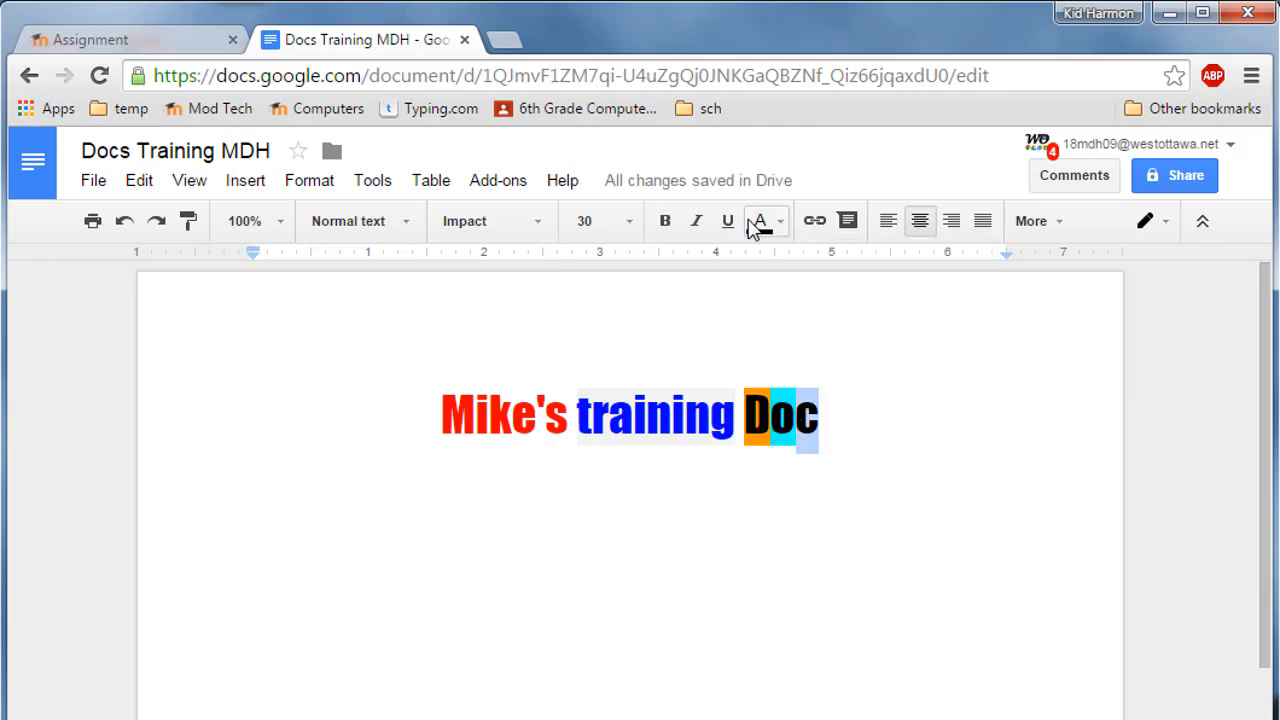
click(759, 221)
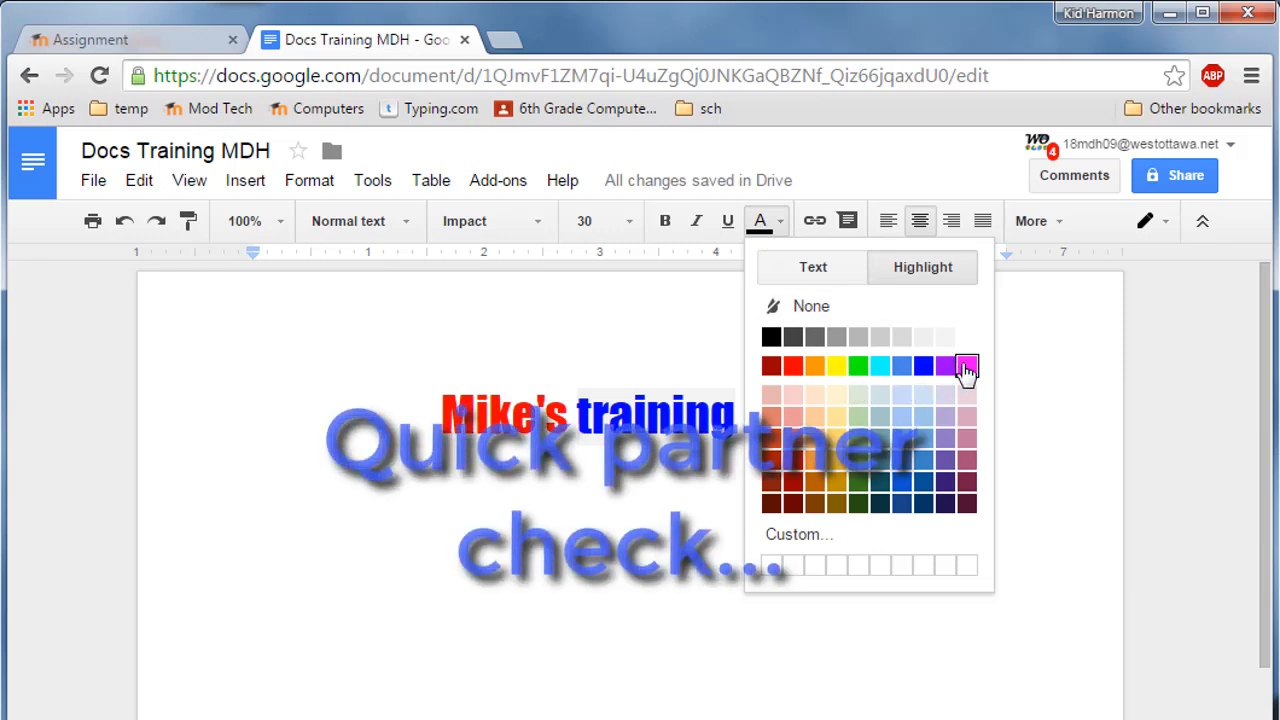
click(965, 365)
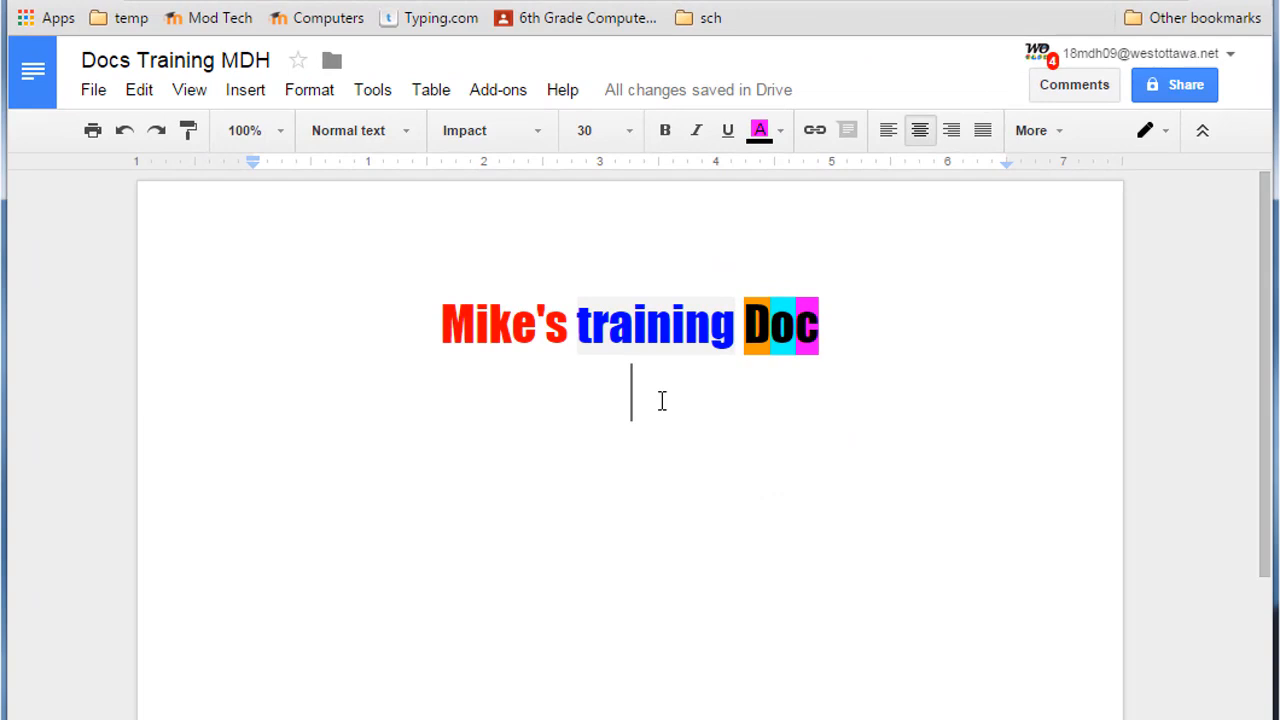
mouse_move(635, 415)
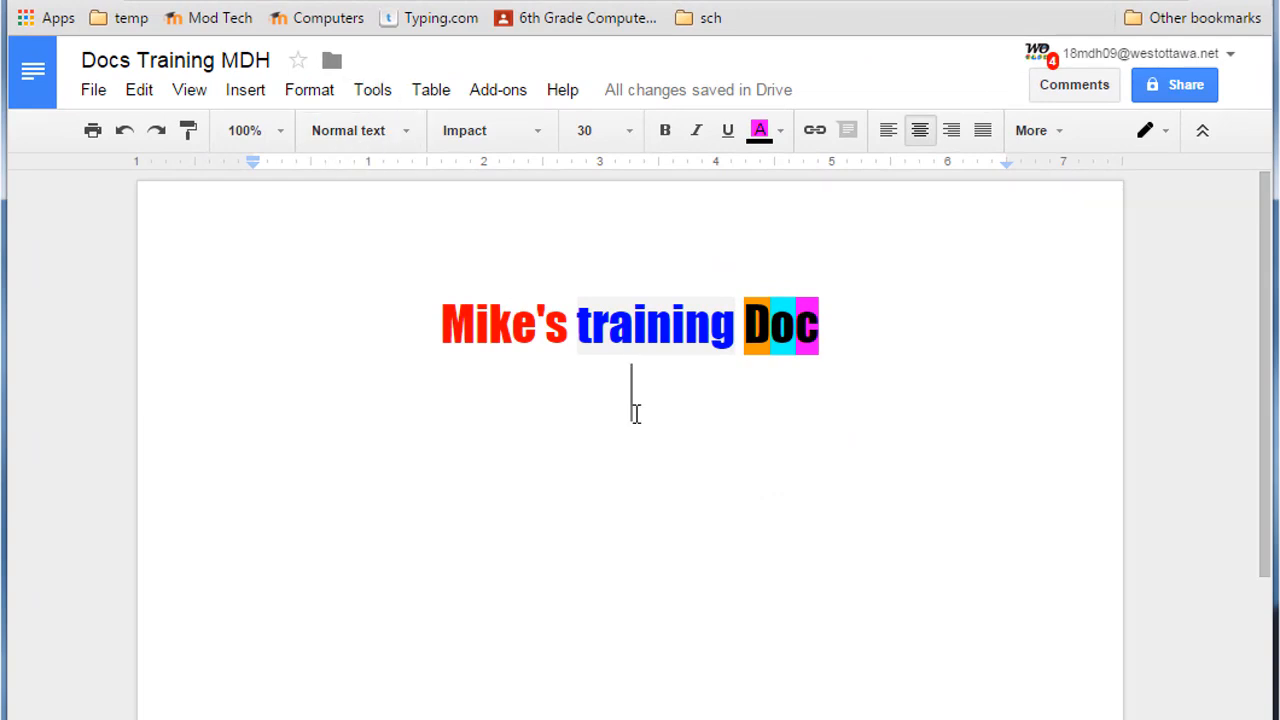
Add the line 'This is normal text' in Normal text style
text(This is normal text)
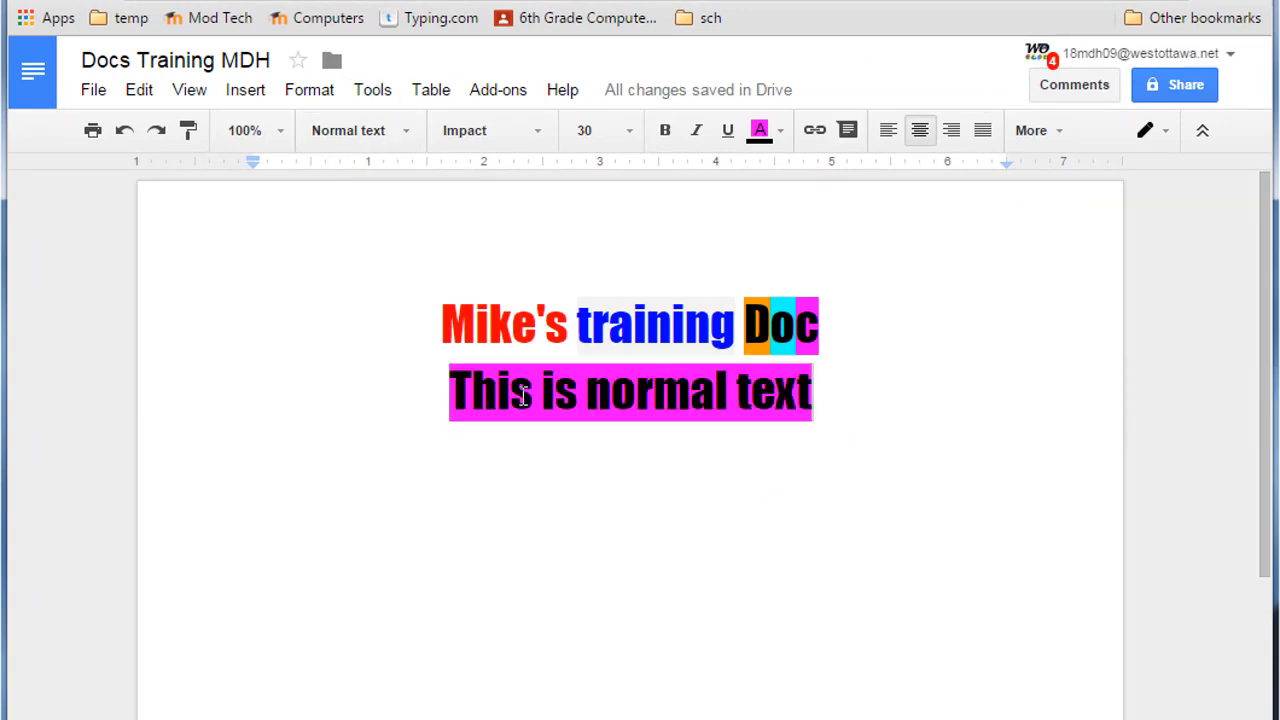
click(348, 130)
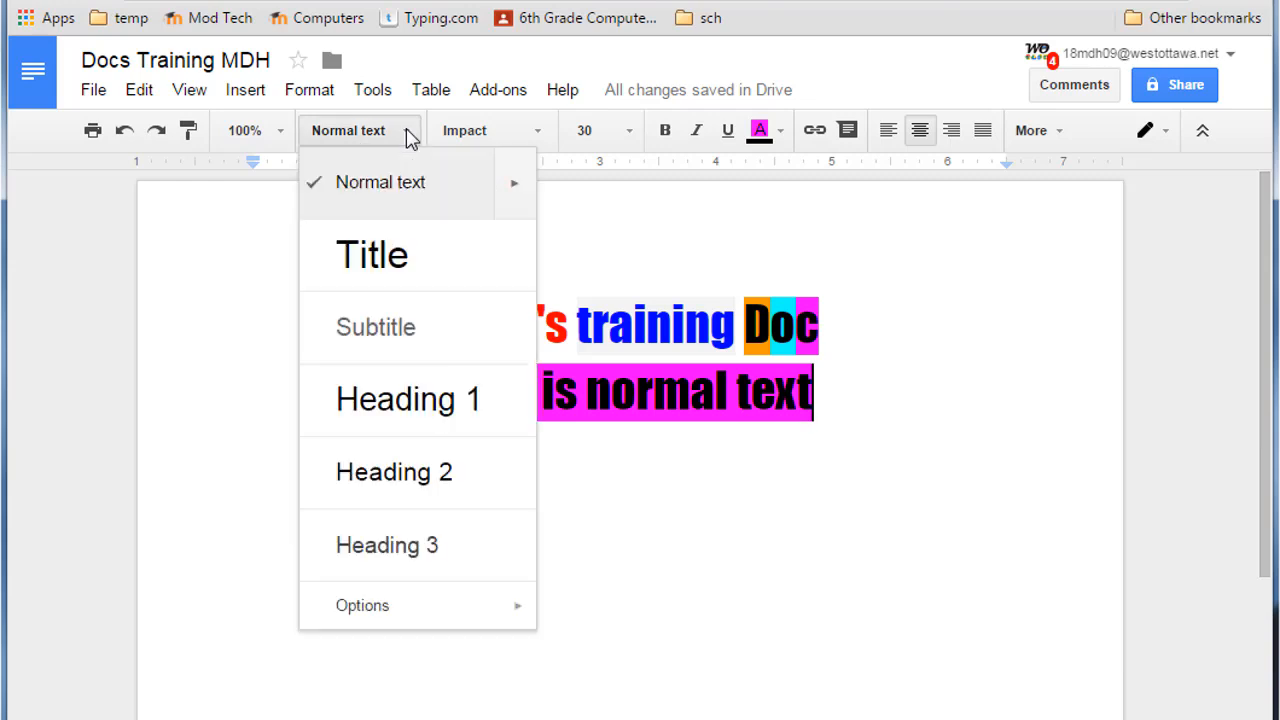
click(380, 182)
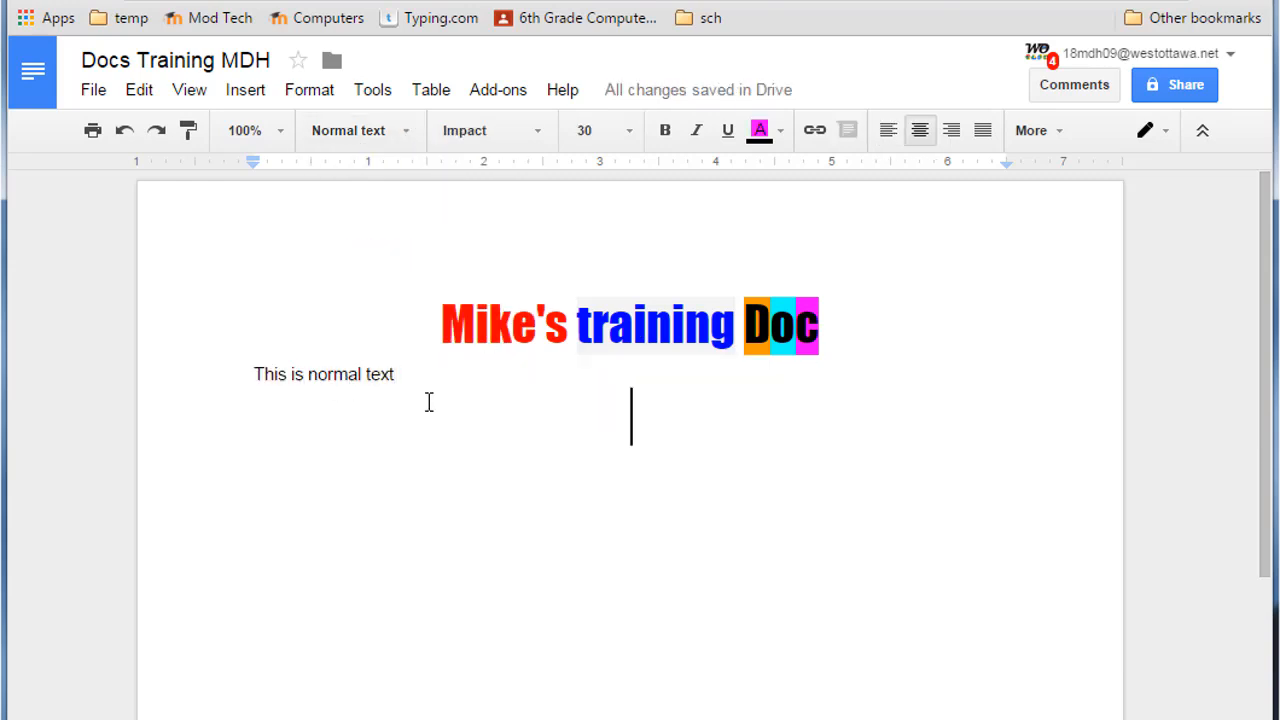
Duplicate that line below and change it to 'This is a title'
click(397, 375)
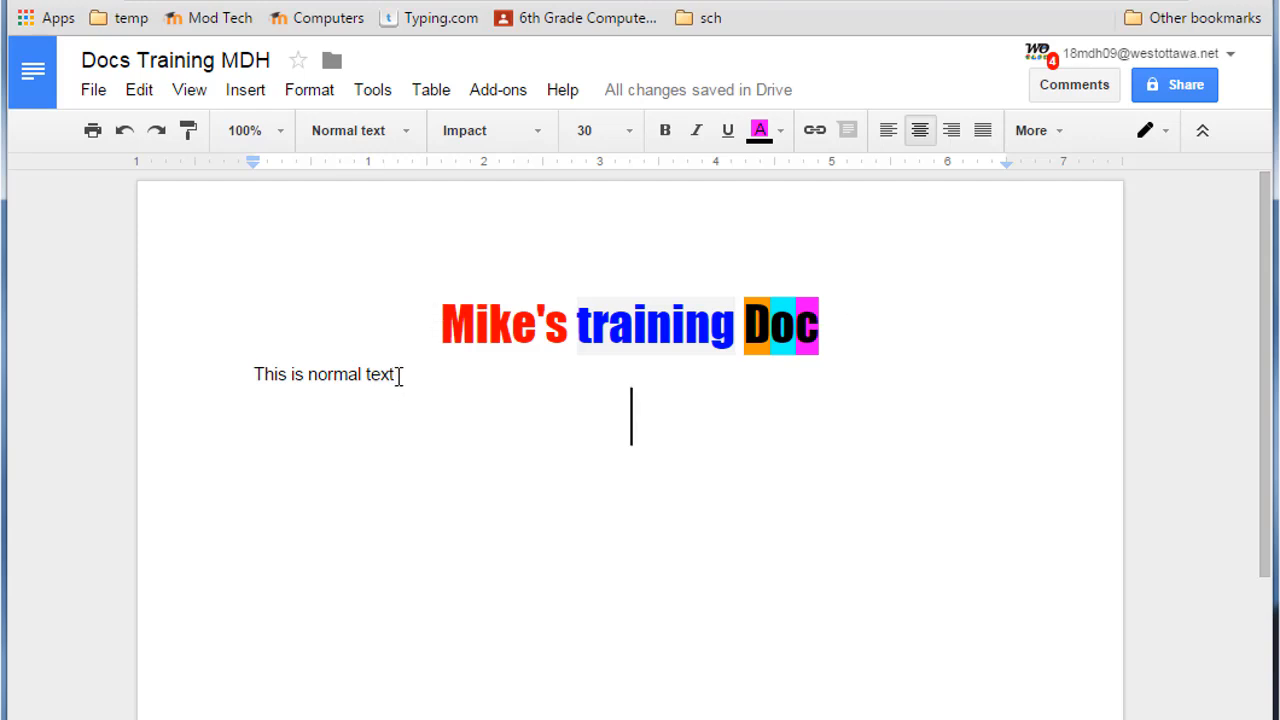
click(320, 374)
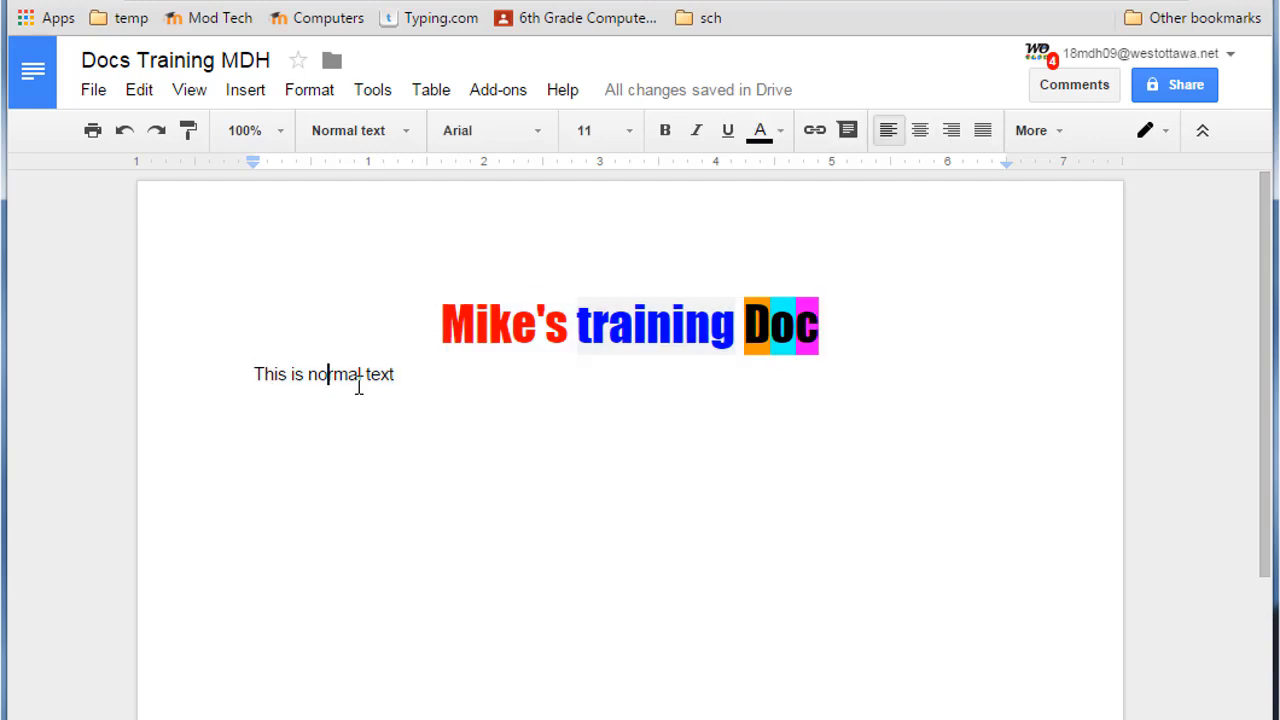
triple_click(323, 374)
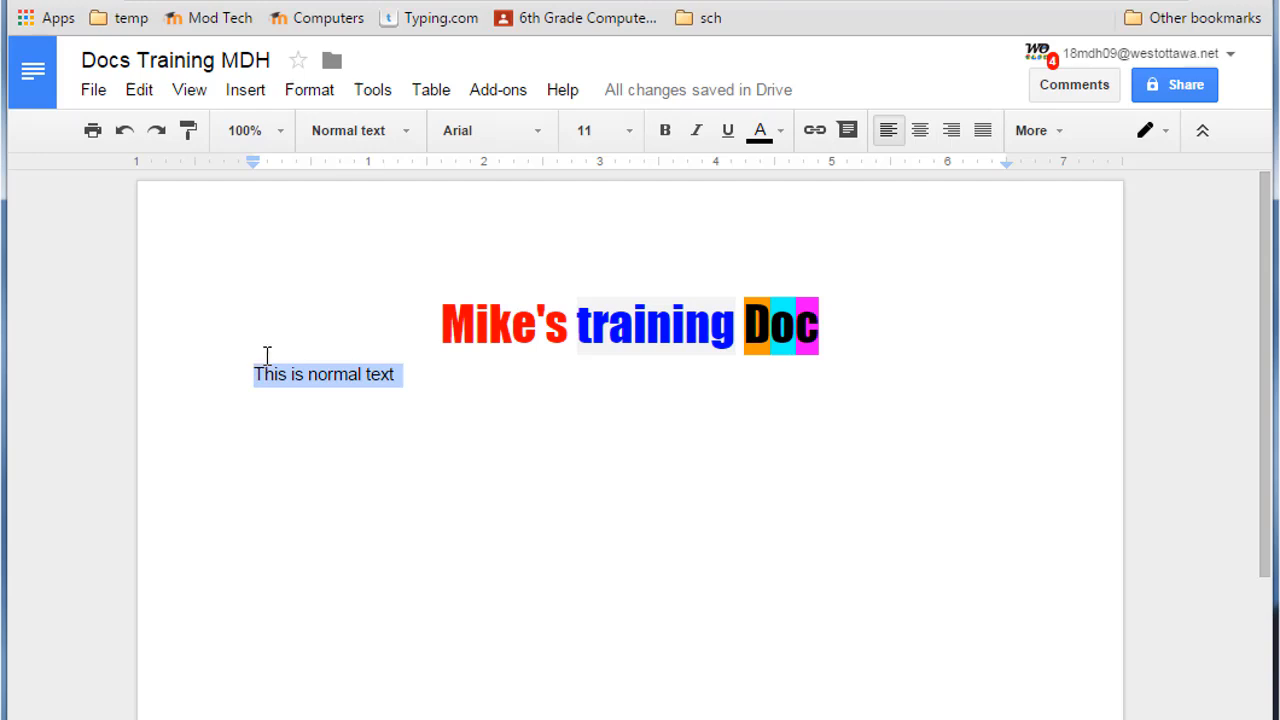
click(432, 374)
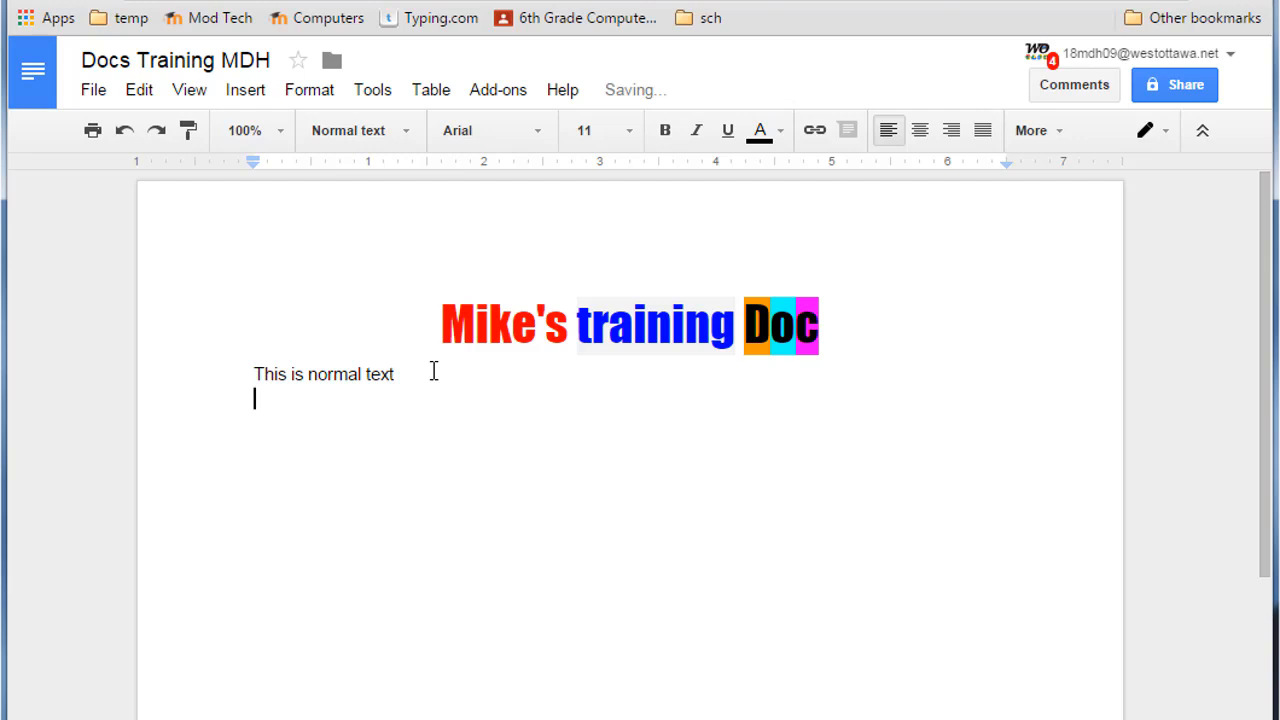
click(355, 130)
text(This is normal text)
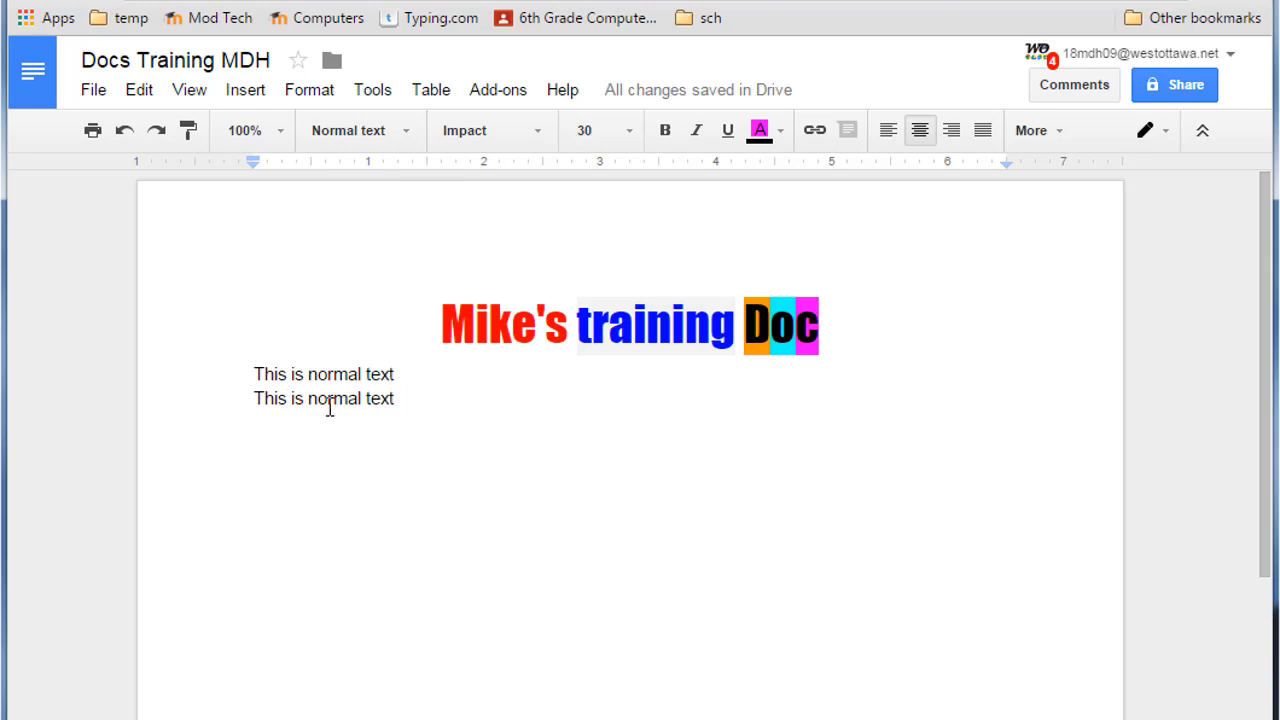
double_click(355, 398)
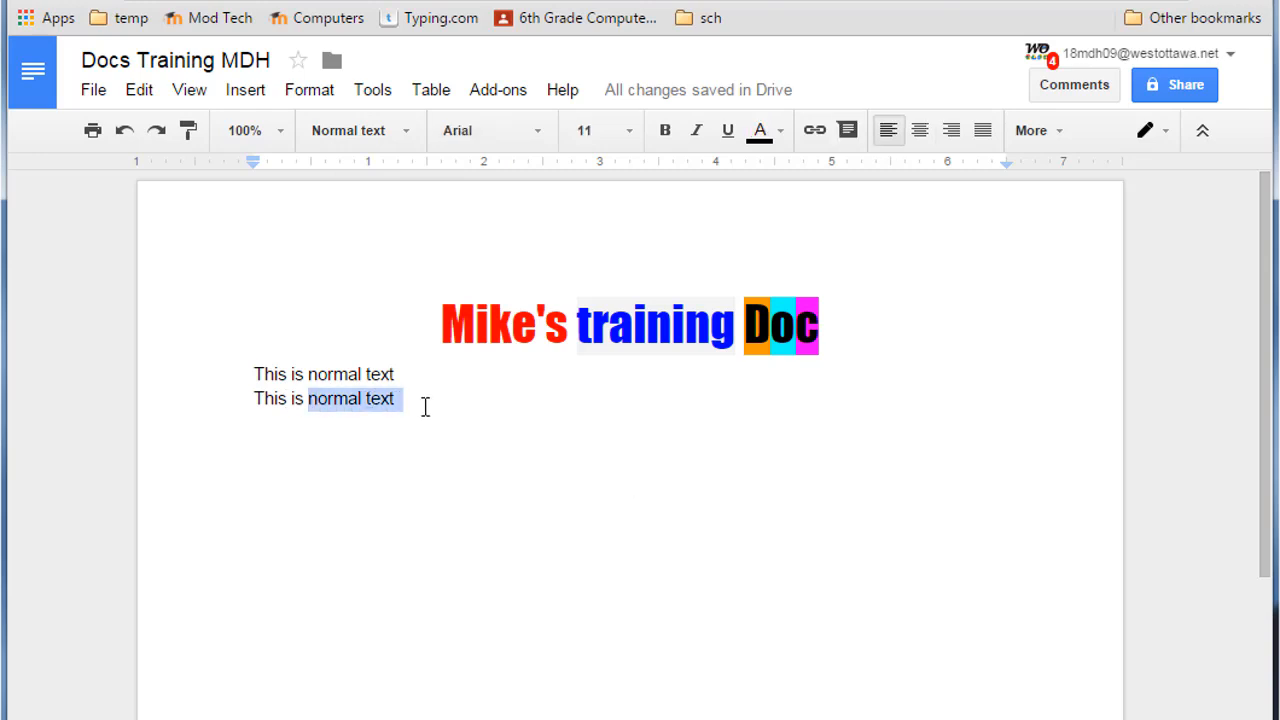
text(a title)
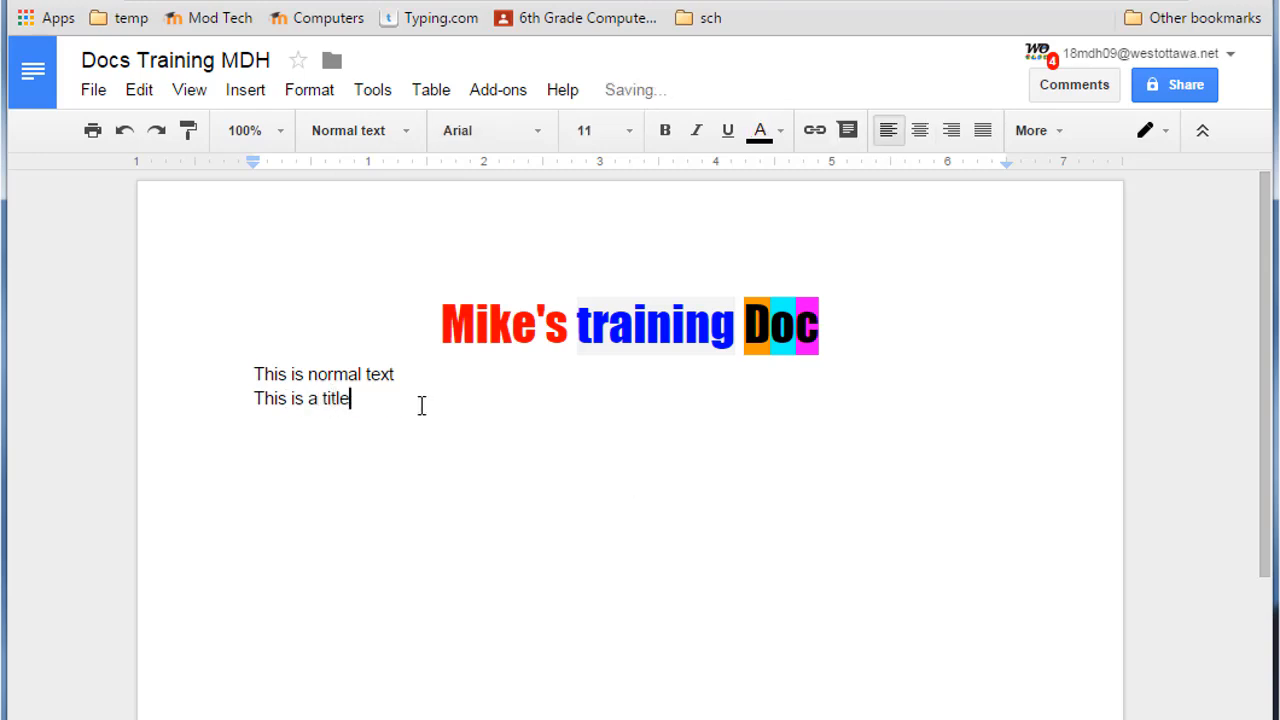
Style the second line as Title and the third as Subtitle
click(350, 130)
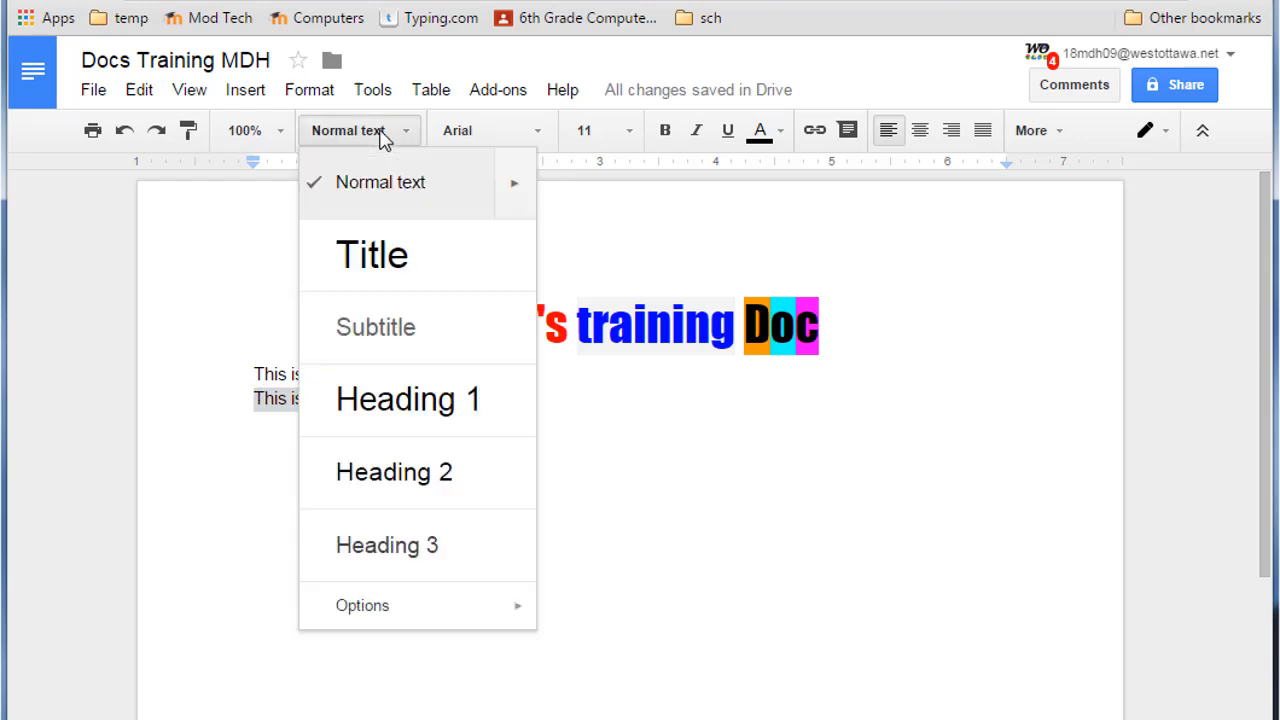
click(371, 254)
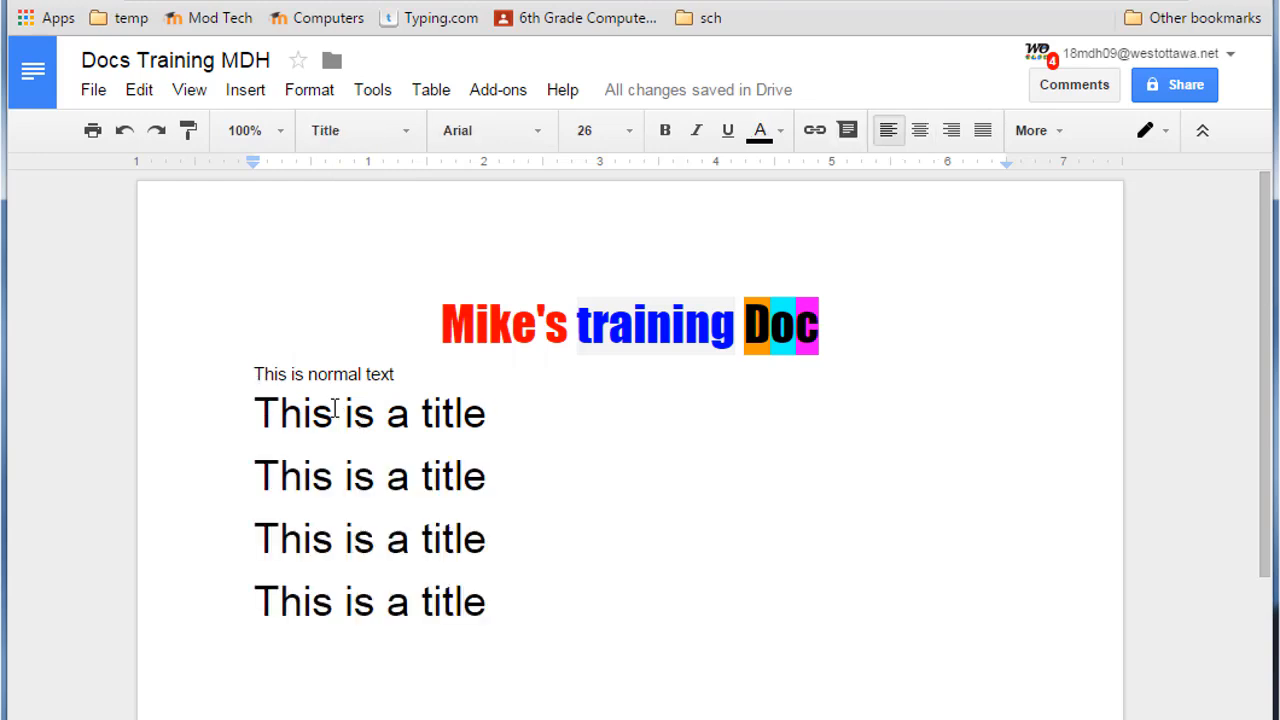
click(258, 539)
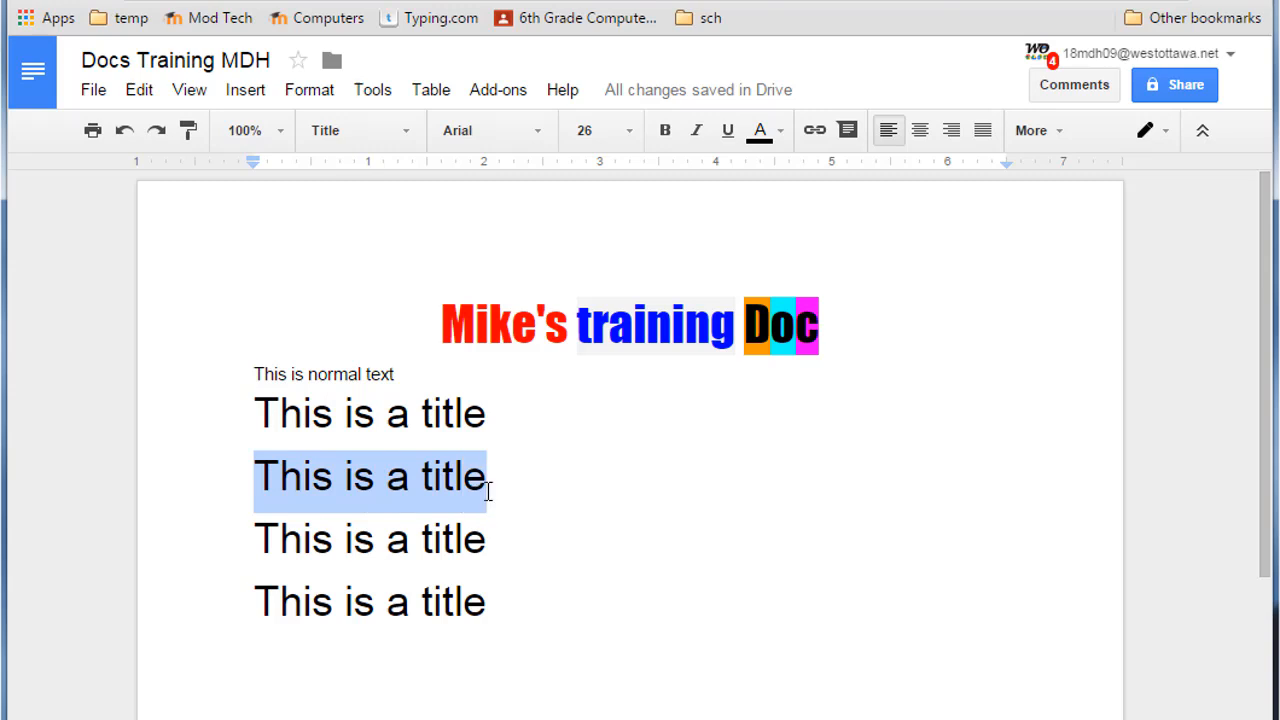
click(352, 130)
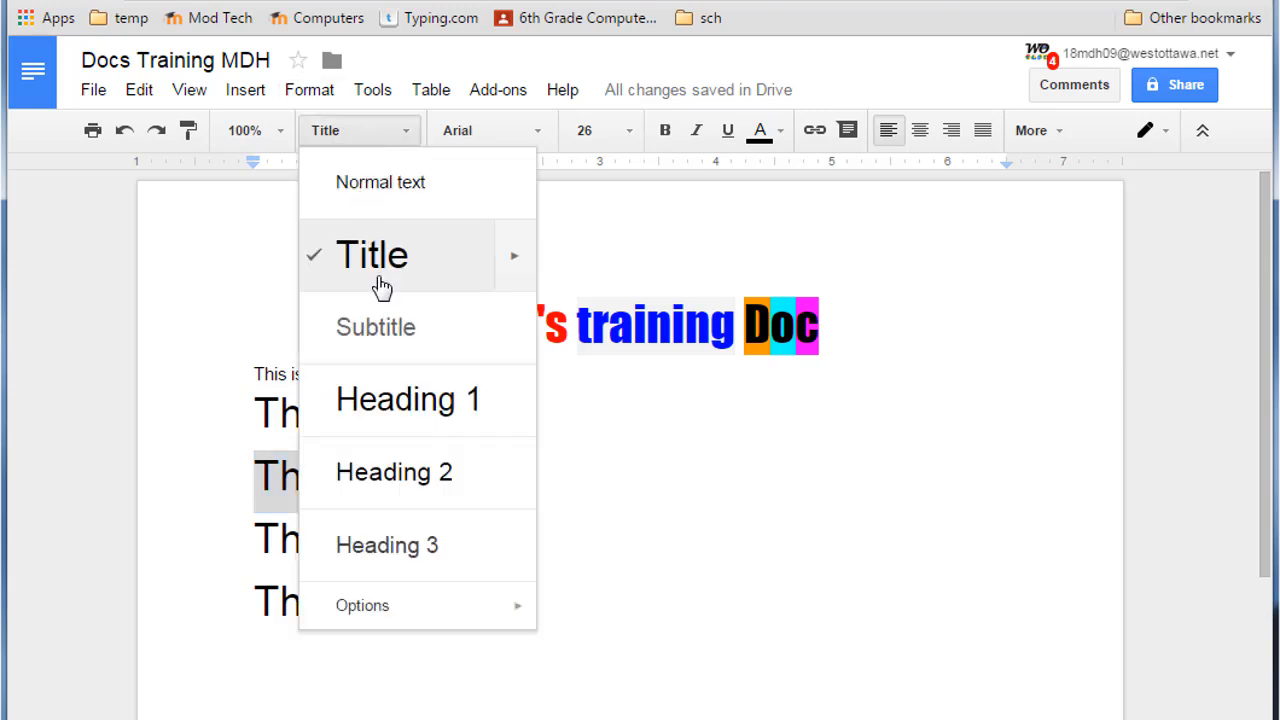
click(375, 327)
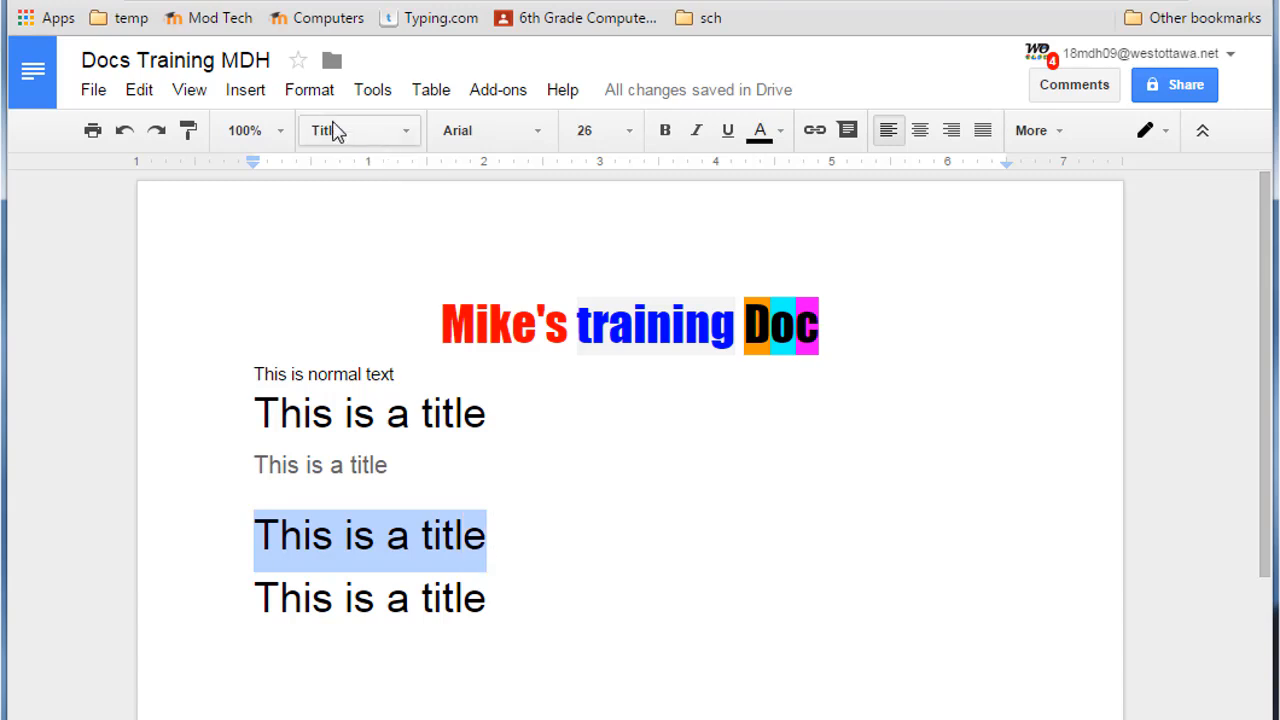
Make the fourth line Heading 1 and the fifth Heading 3
click(355, 130)
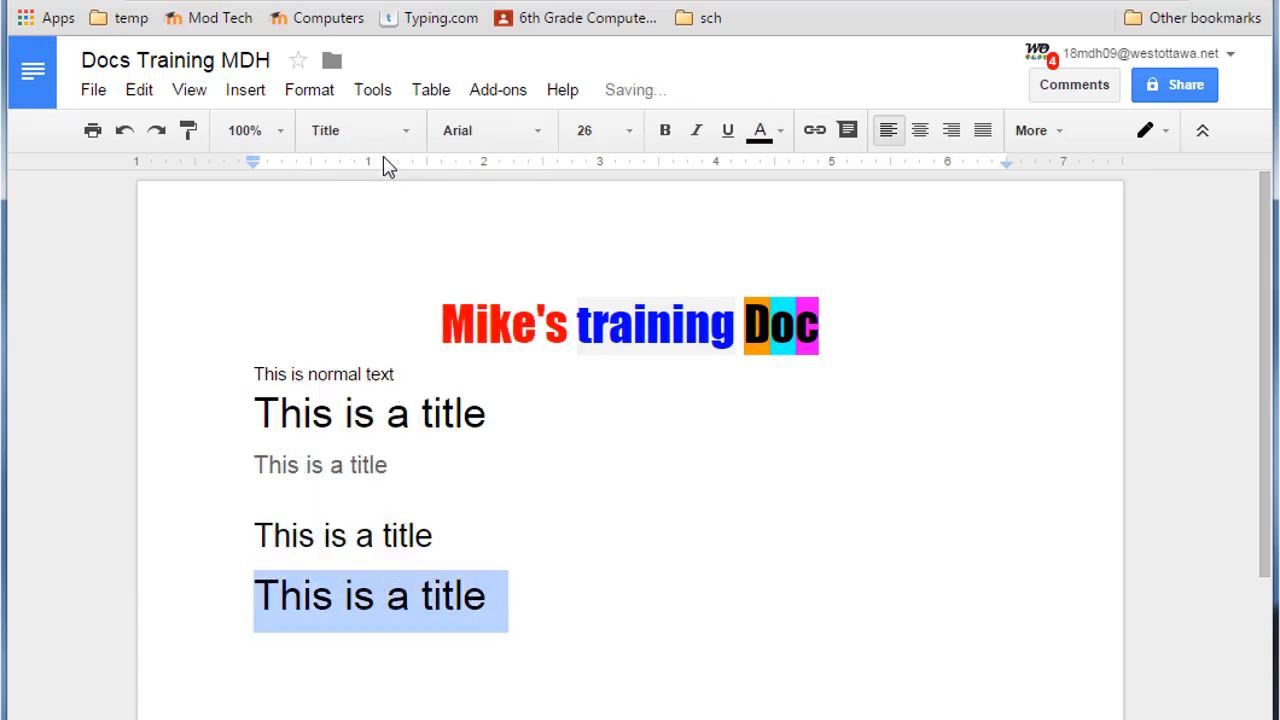
click(357, 130)
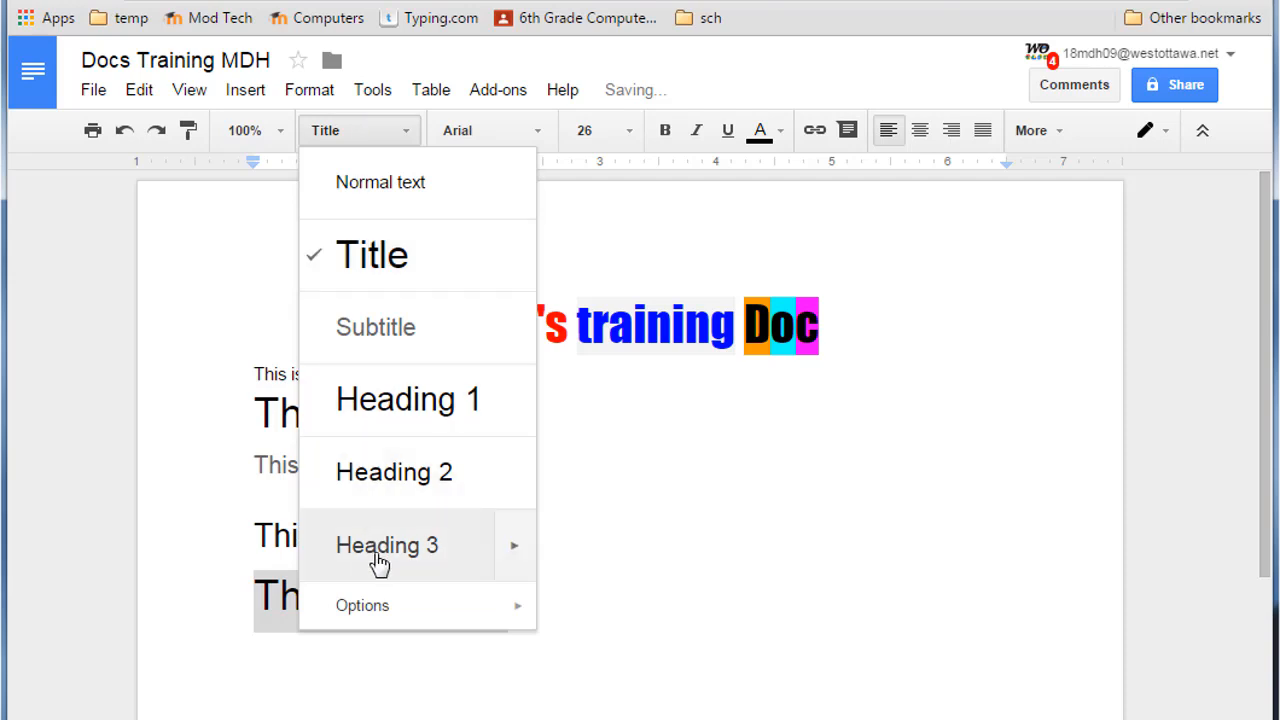
click(387, 544)
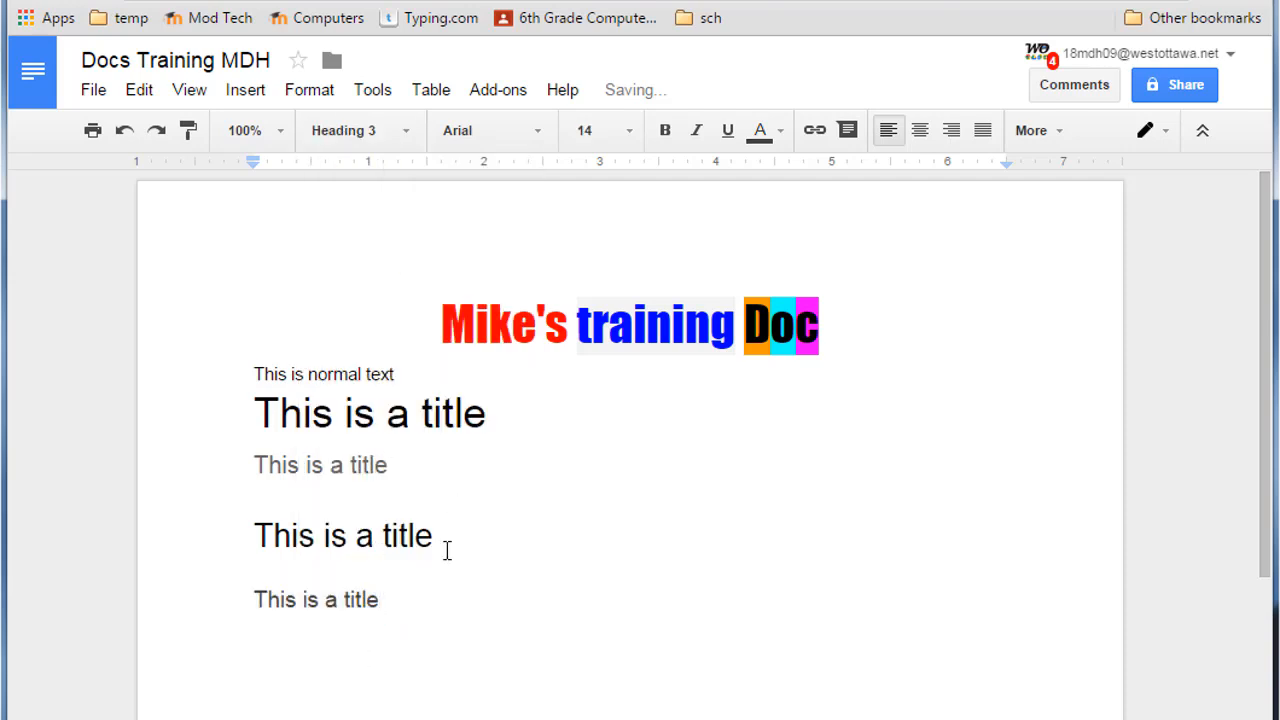
mouse_move(405, 480)
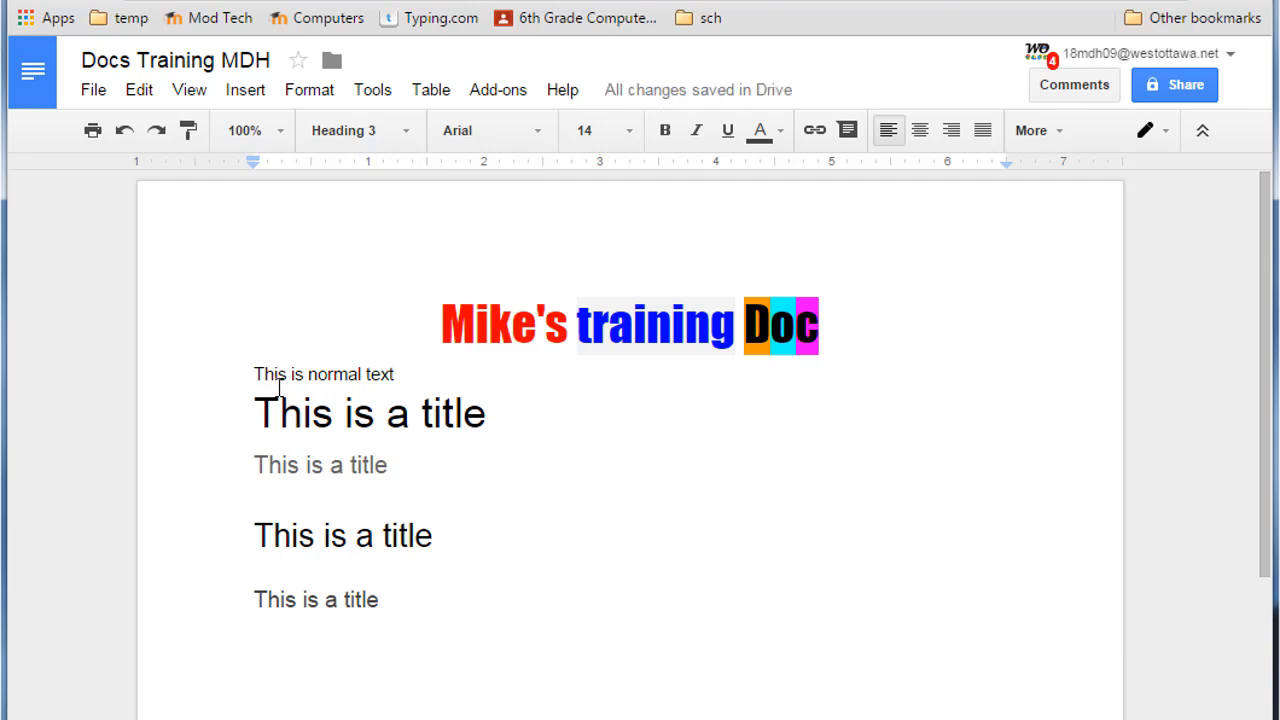
mouse_move(326, 543)
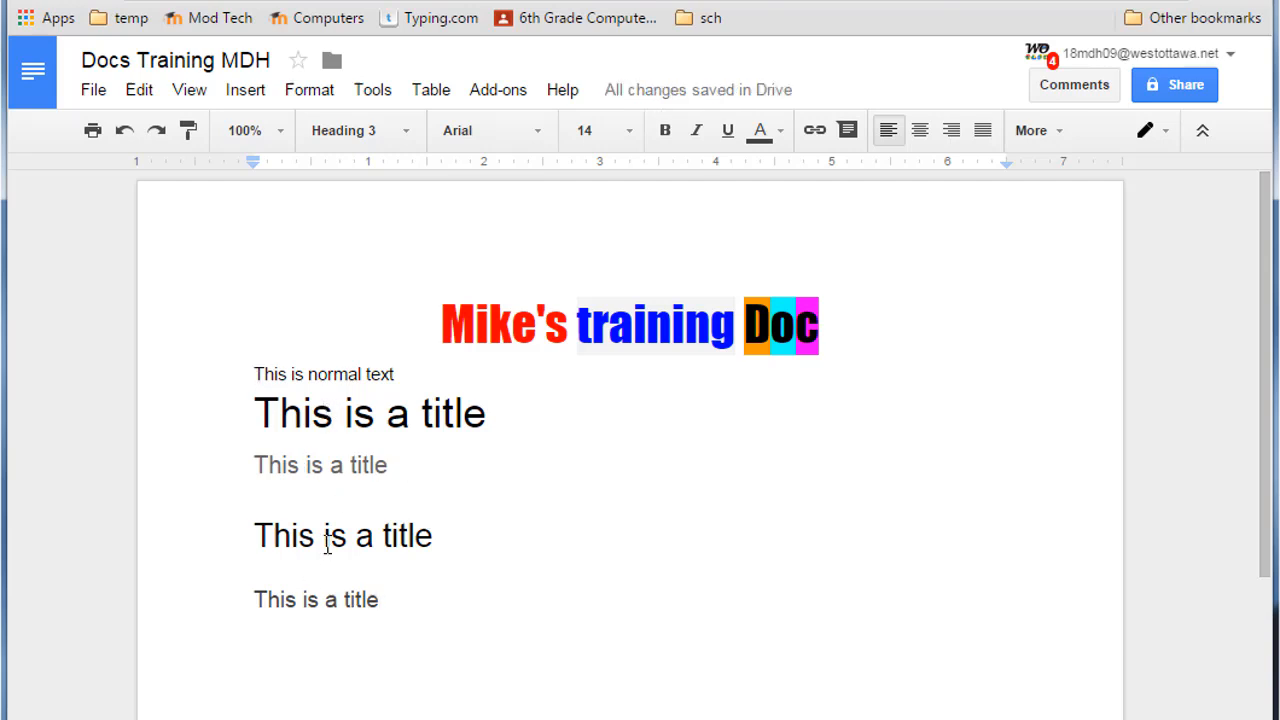
mouse_move(353, 363)
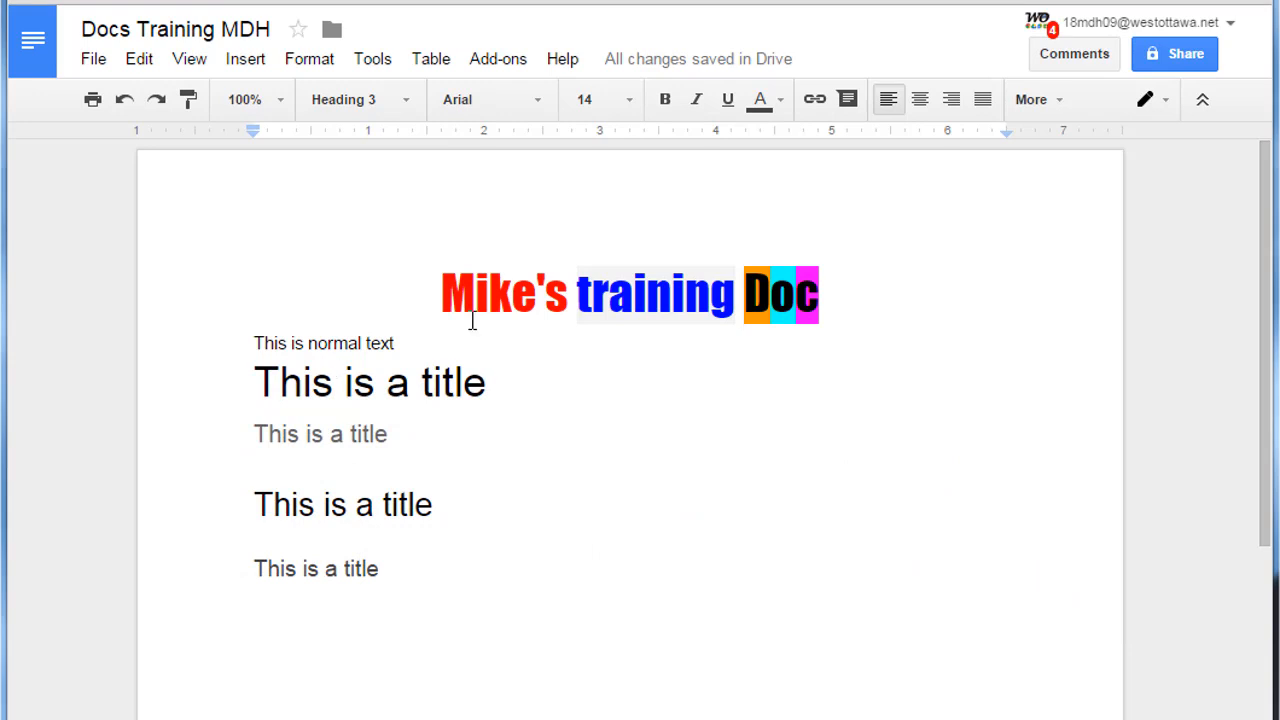
Right-align the Title line and center the Subtitle line
triple_click(369, 383)
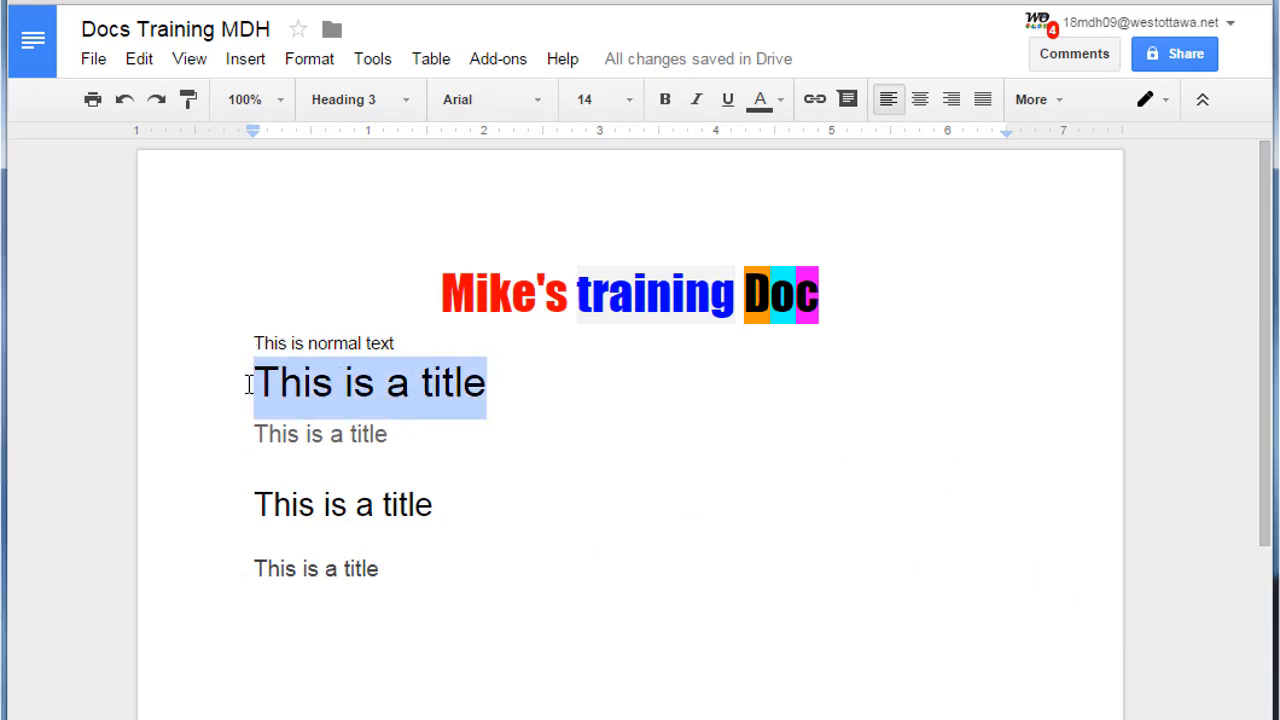
click(950, 99)
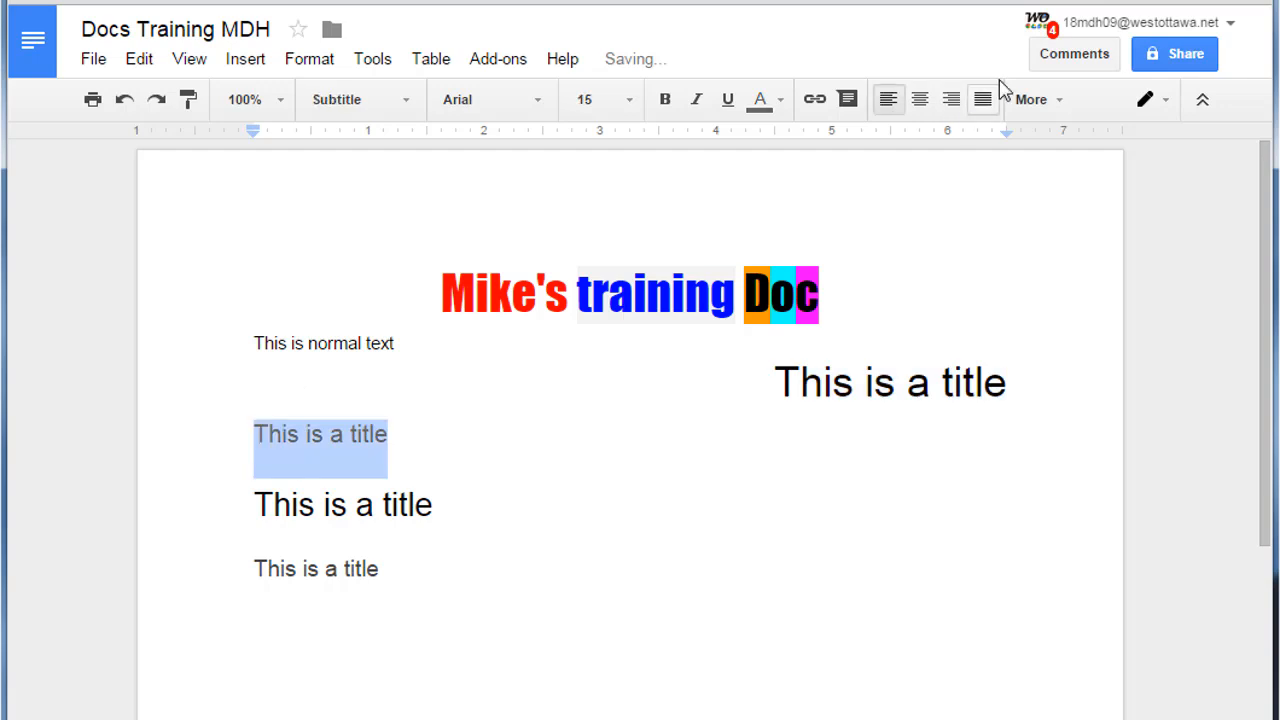
click(919, 99)
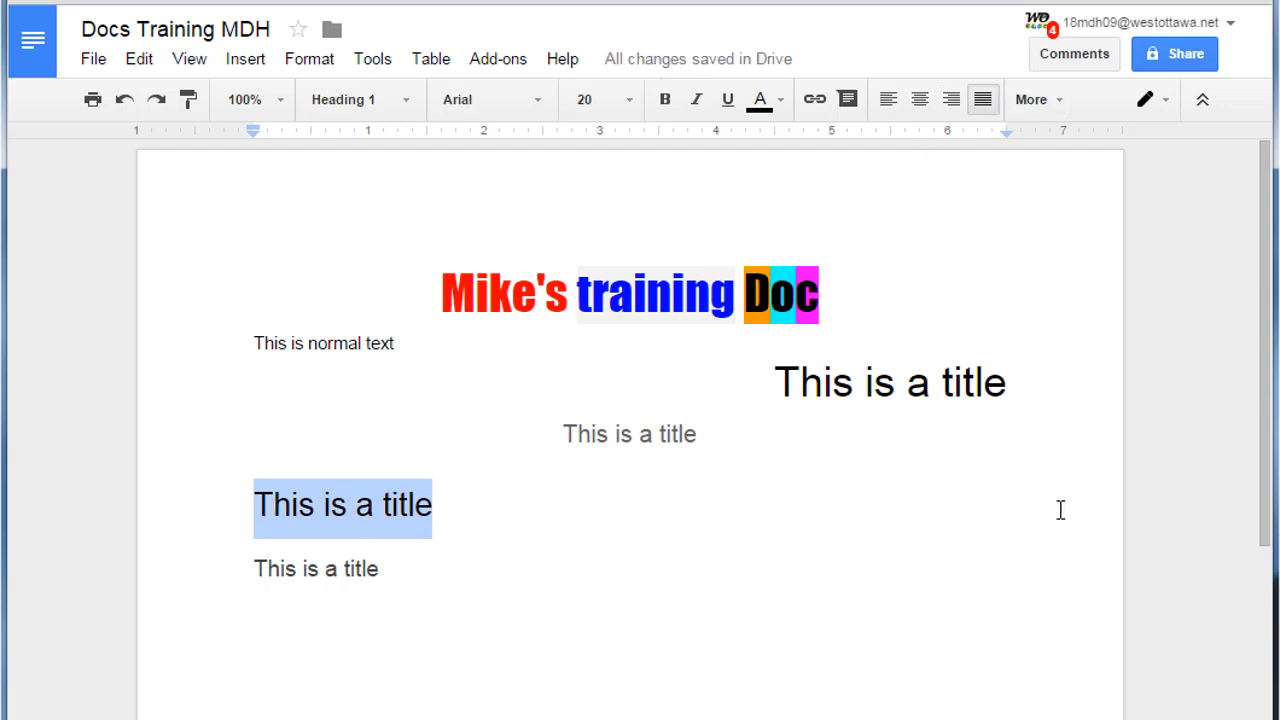
mouse_move(527, 483)
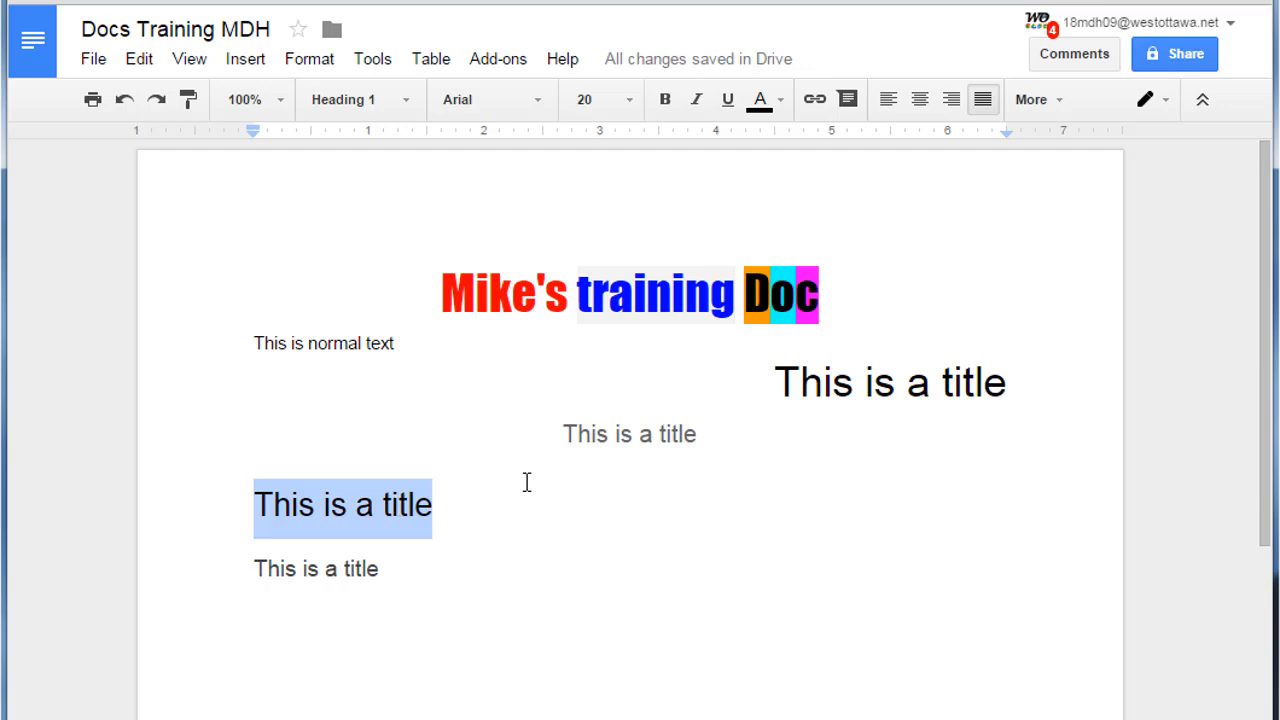
mouse_move(403, 297)
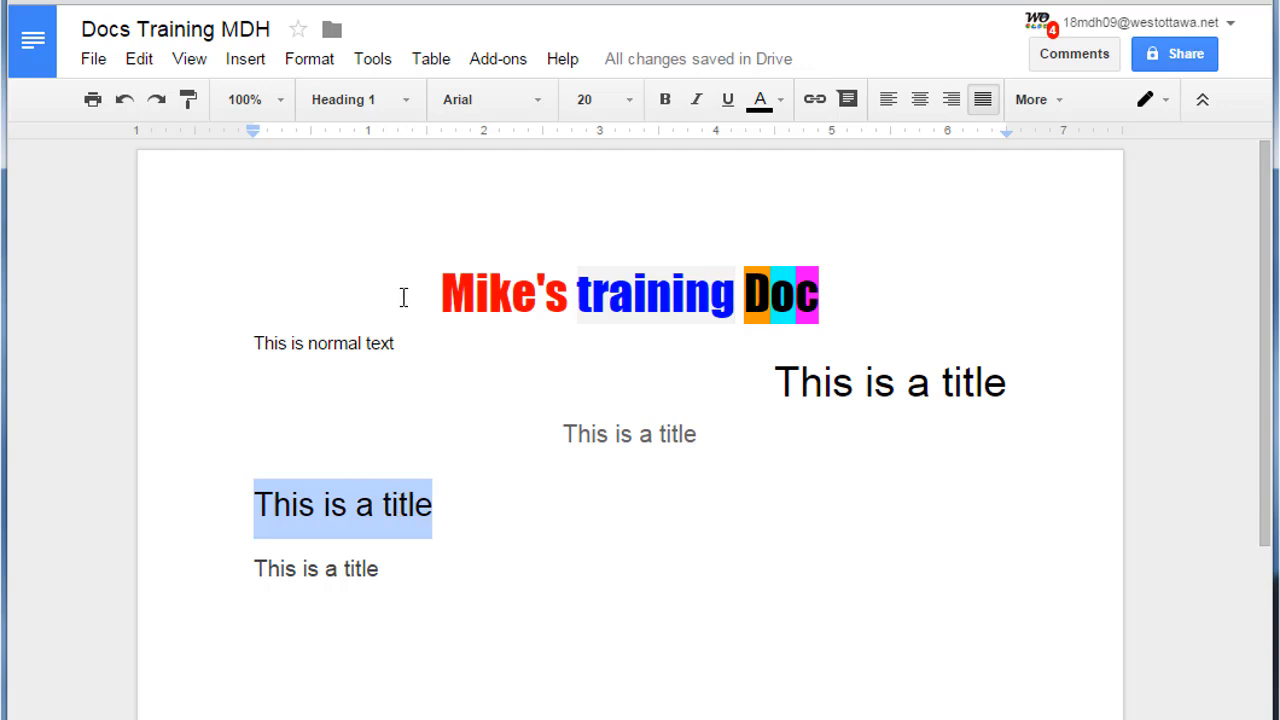
mouse_move(475, 602)
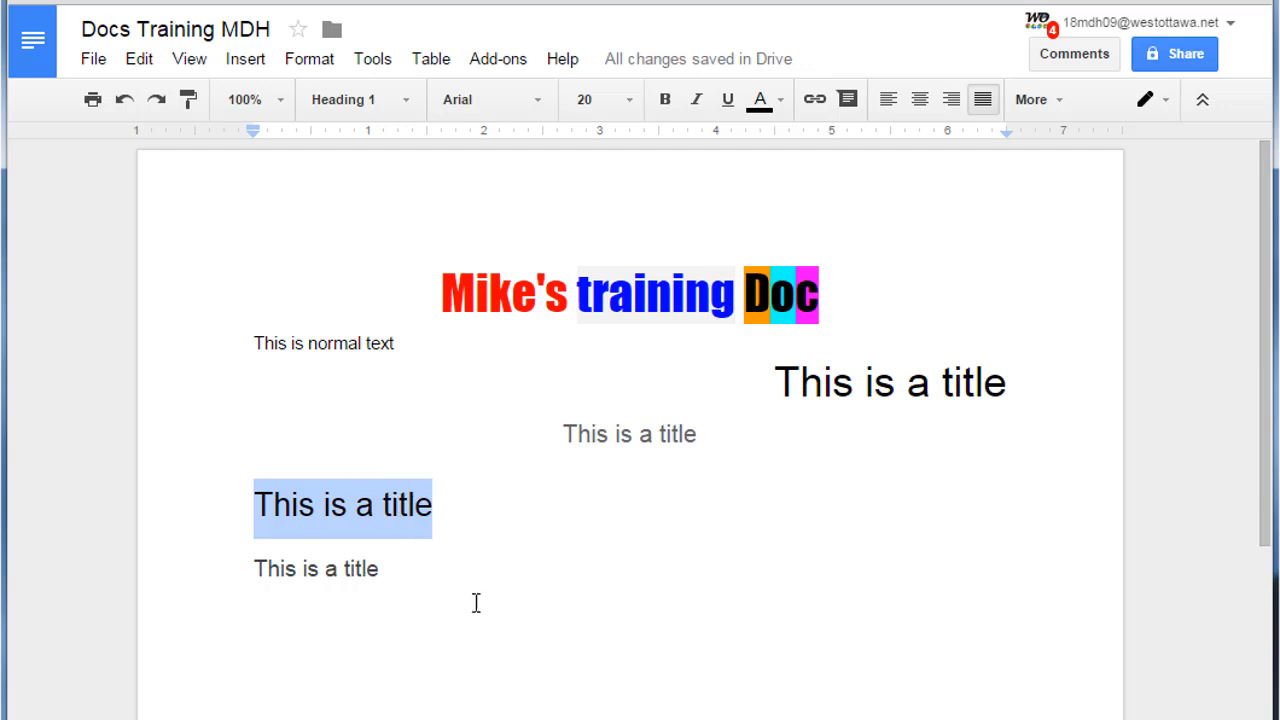
mouse_move(758, 396)
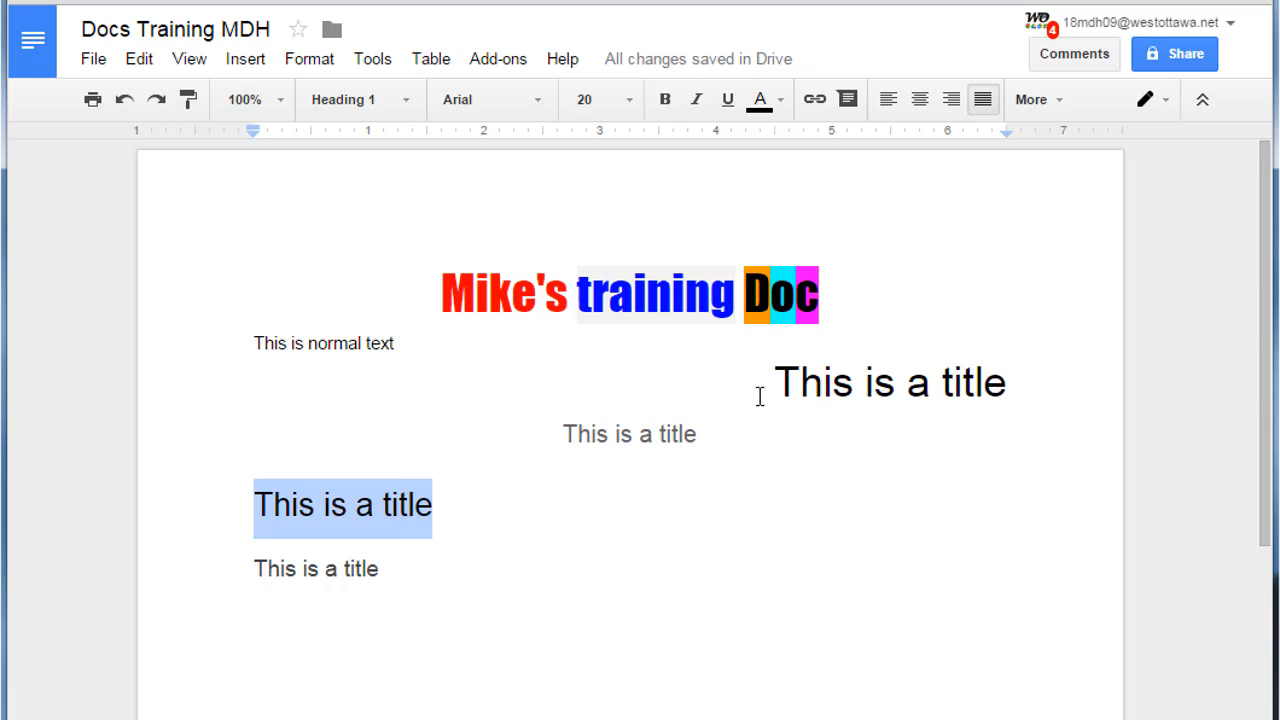
mouse_move(759, 397)
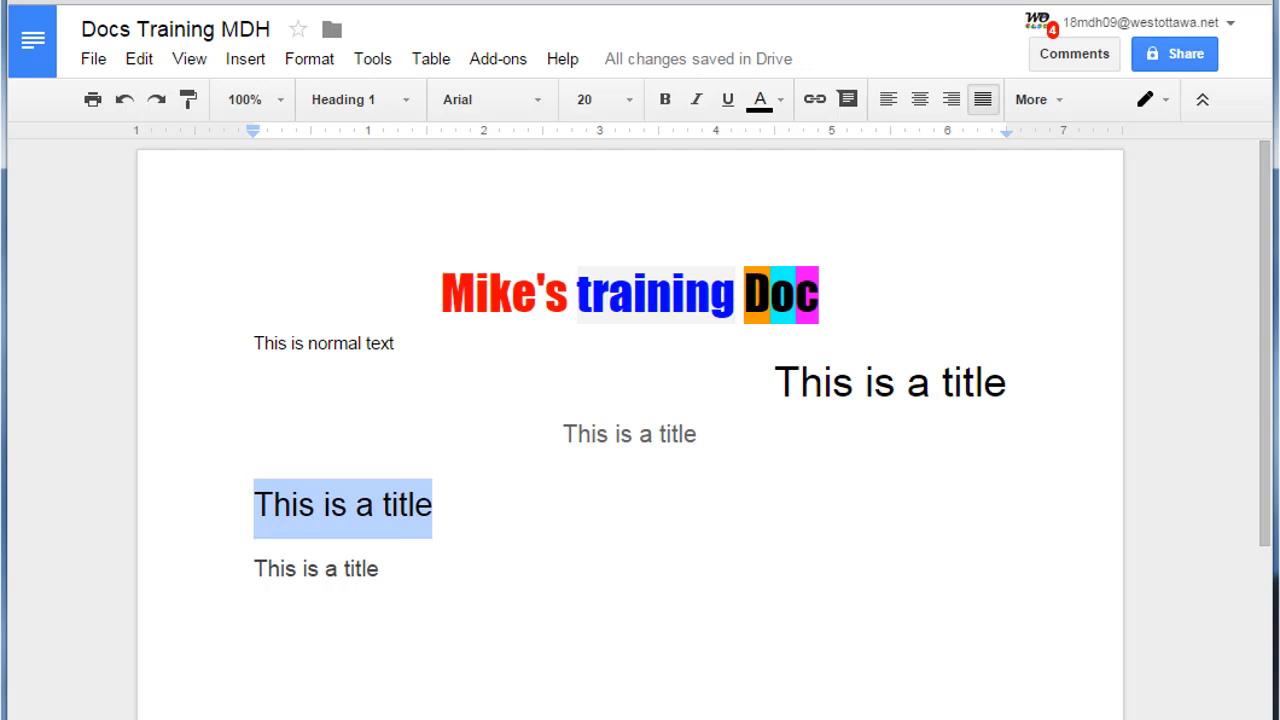
mouse_move(257, 161)
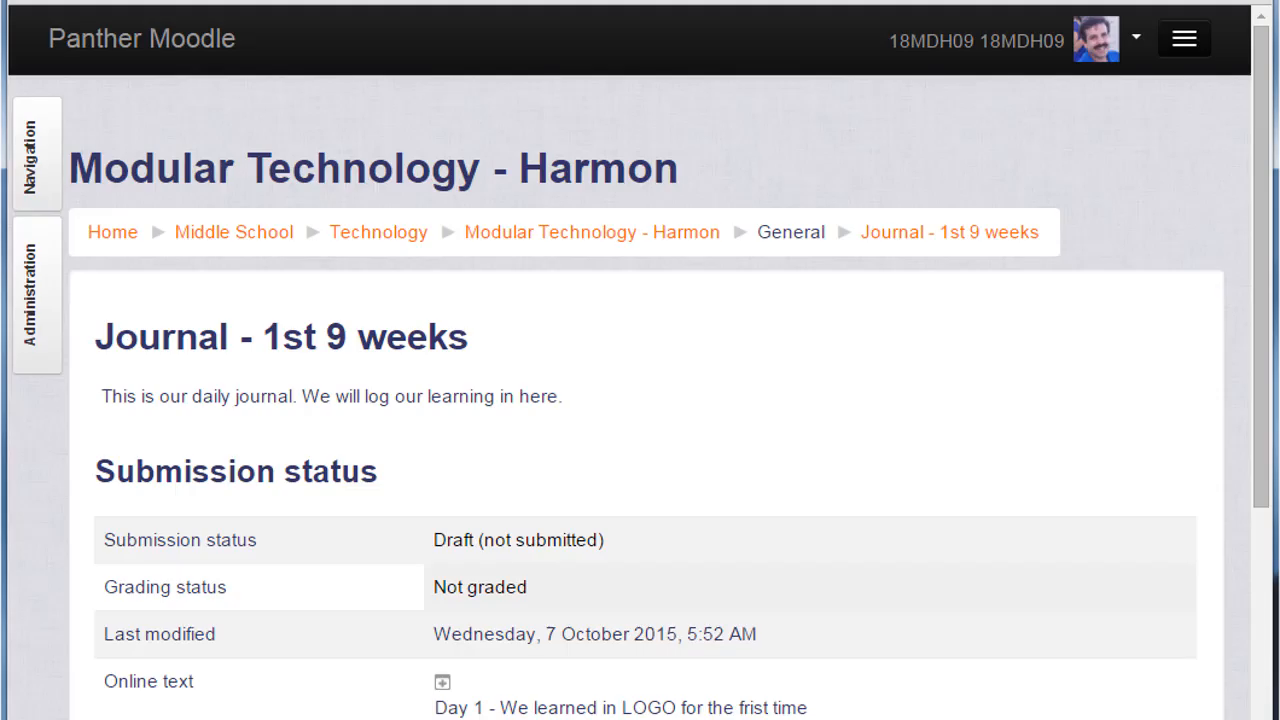
mouse_move(503, 325)
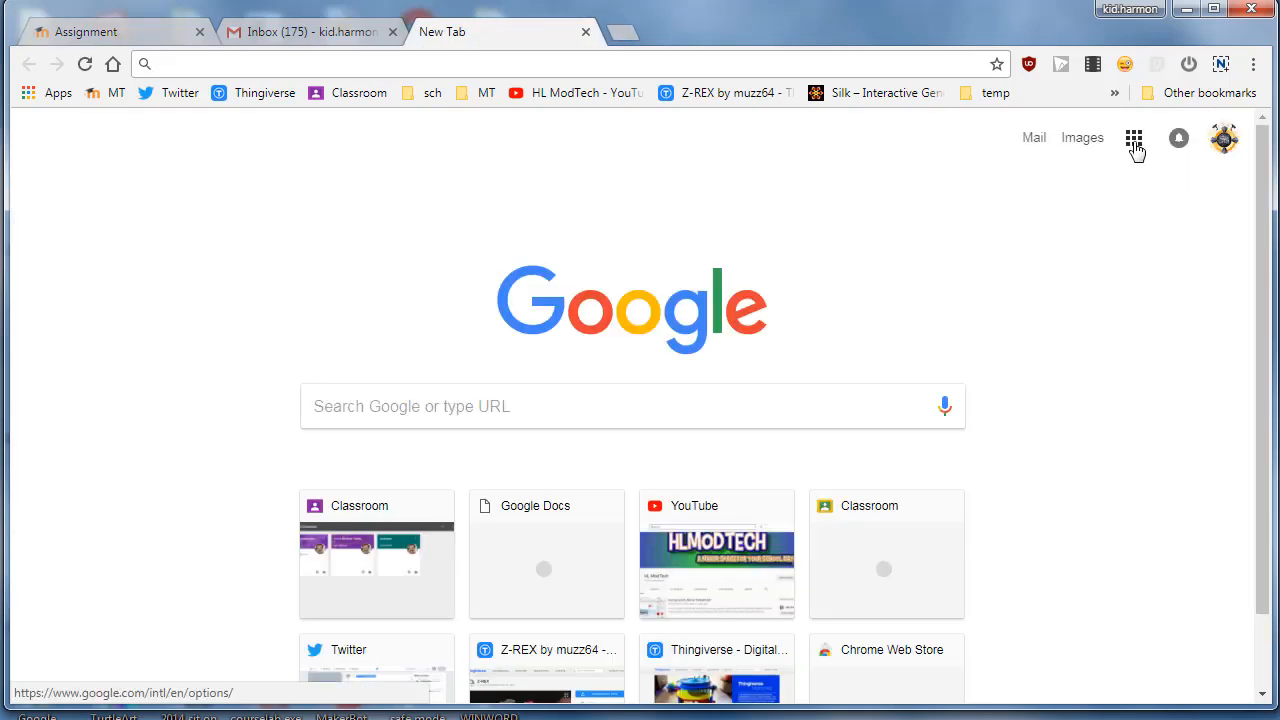
Return to Google Docs through the Google apps grid
click(1134, 138)
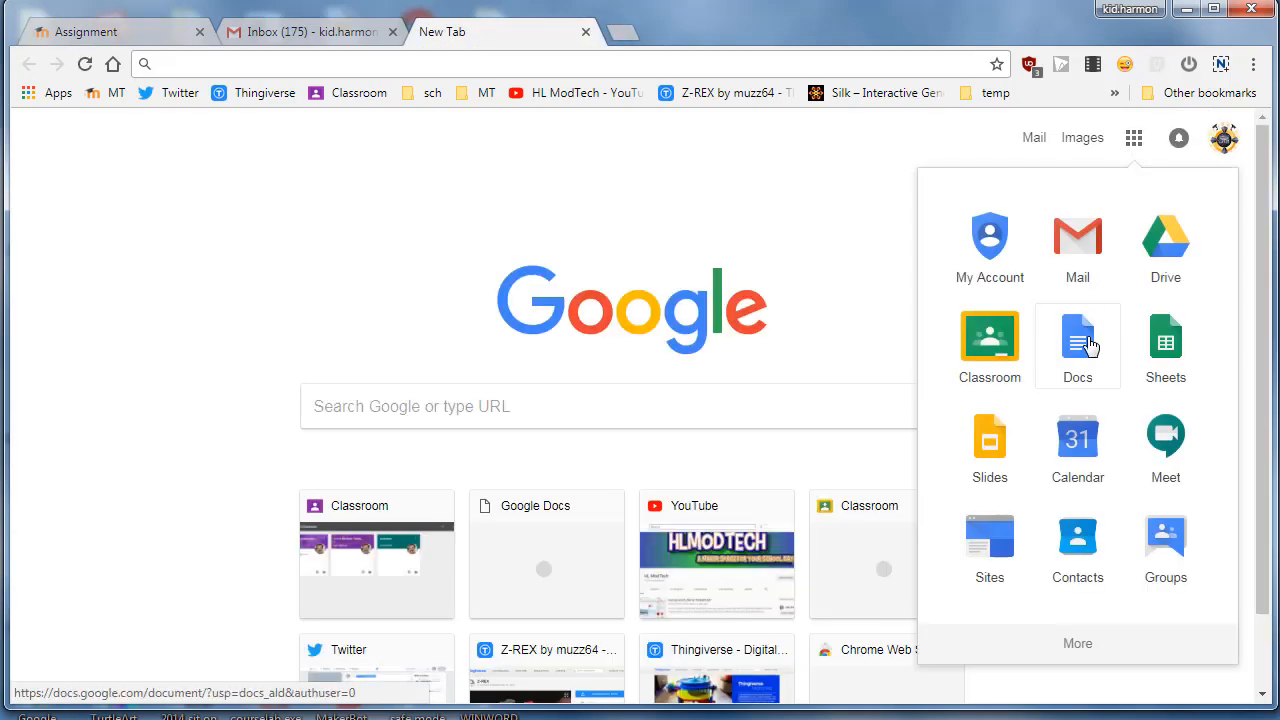
click(1077, 340)
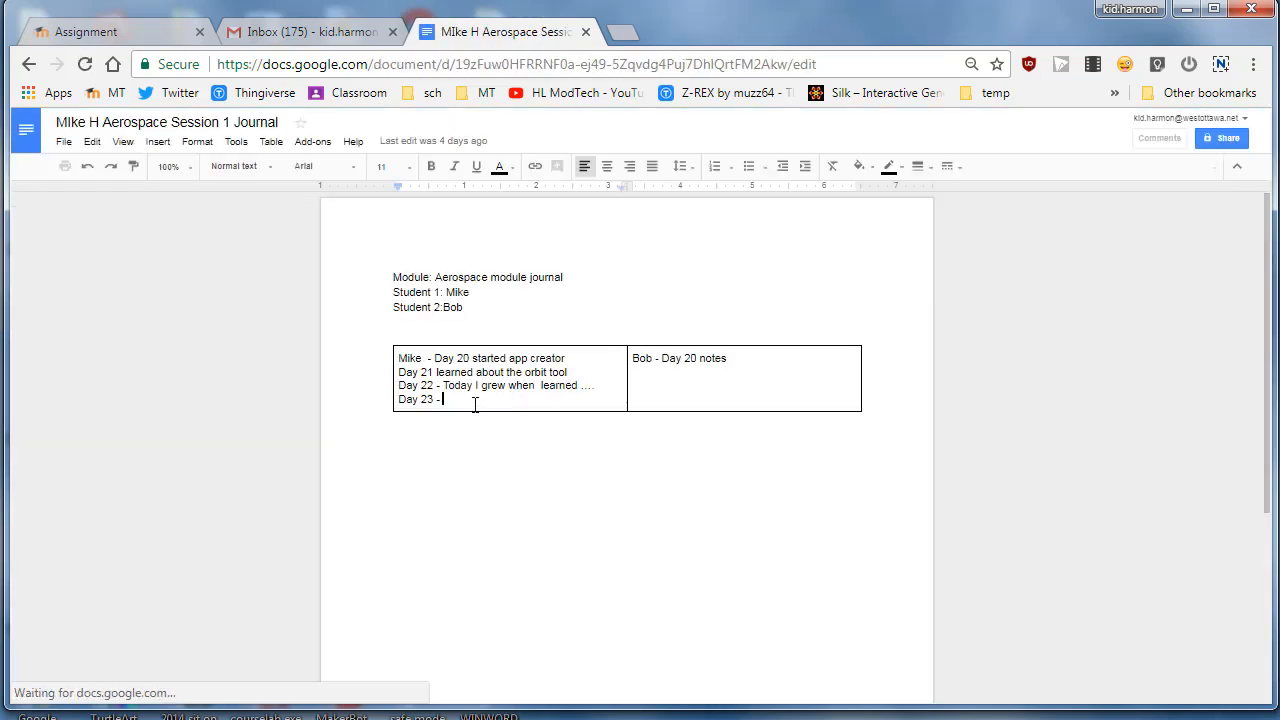
Add 'Day 24' and 'Day 25' lines beneath 'Day 23 -' in the left table column
text(Day 24)
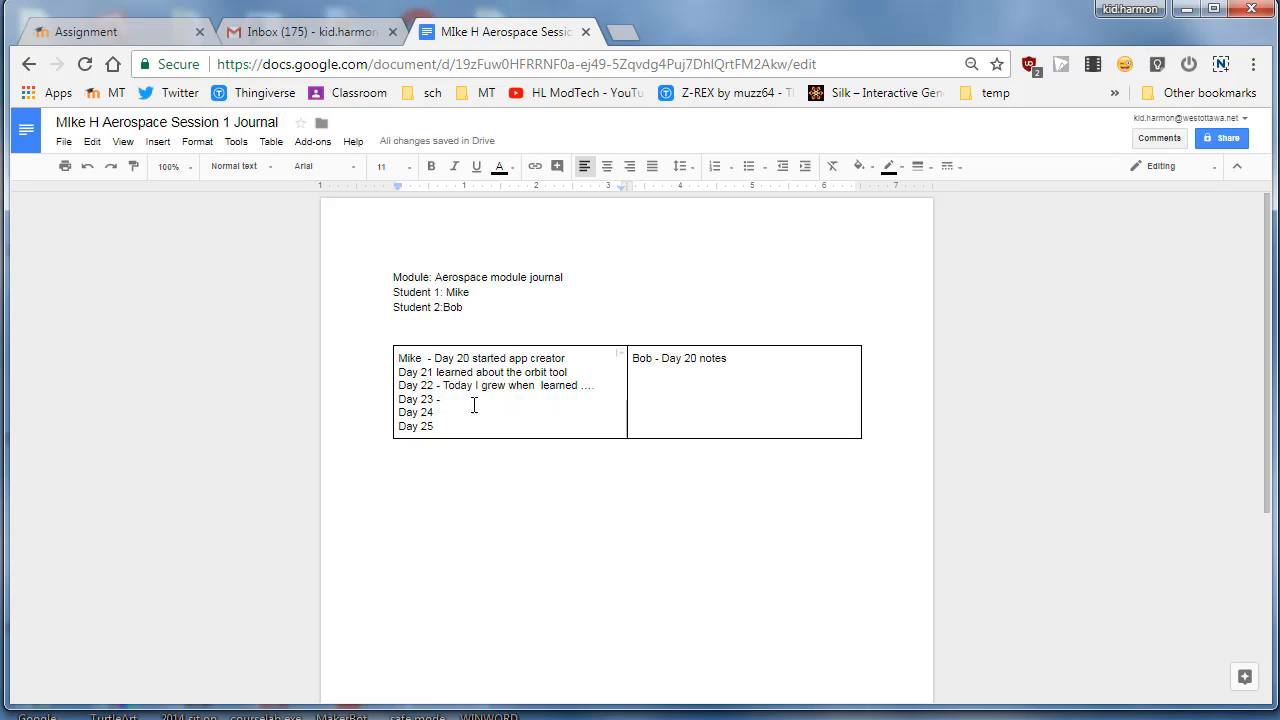
click(724, 393)
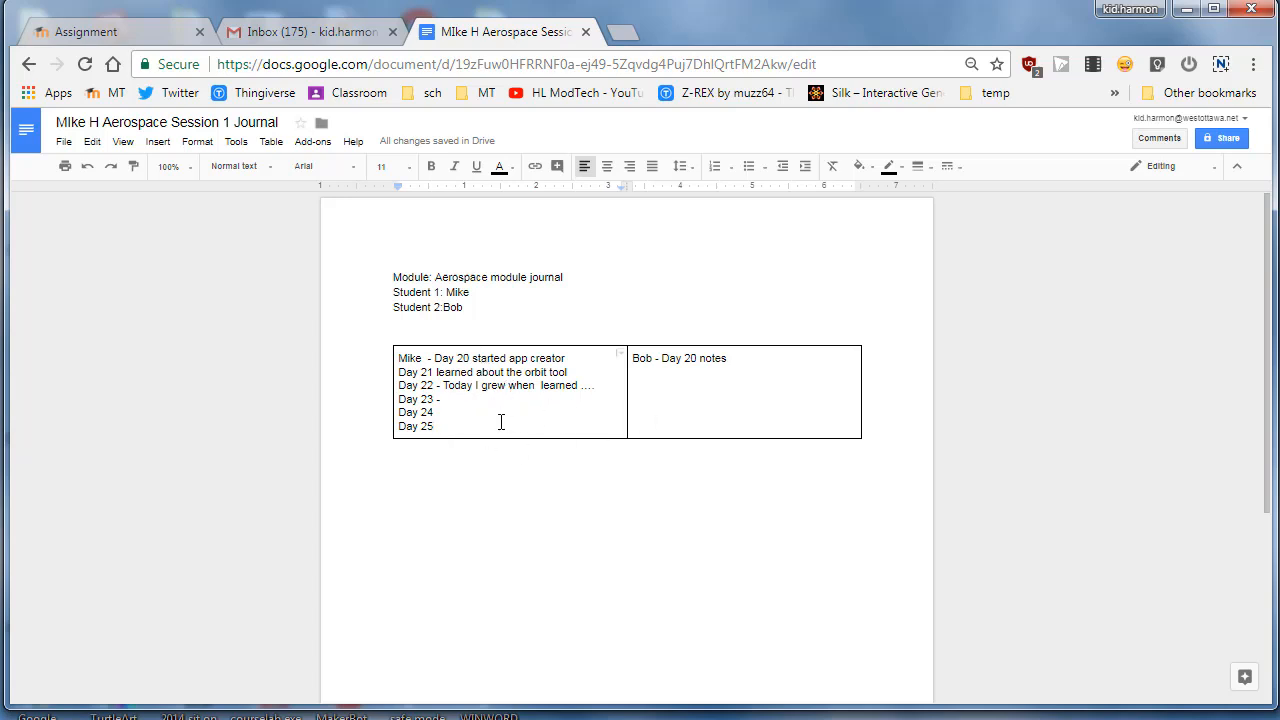
mouse_move(480, 431)
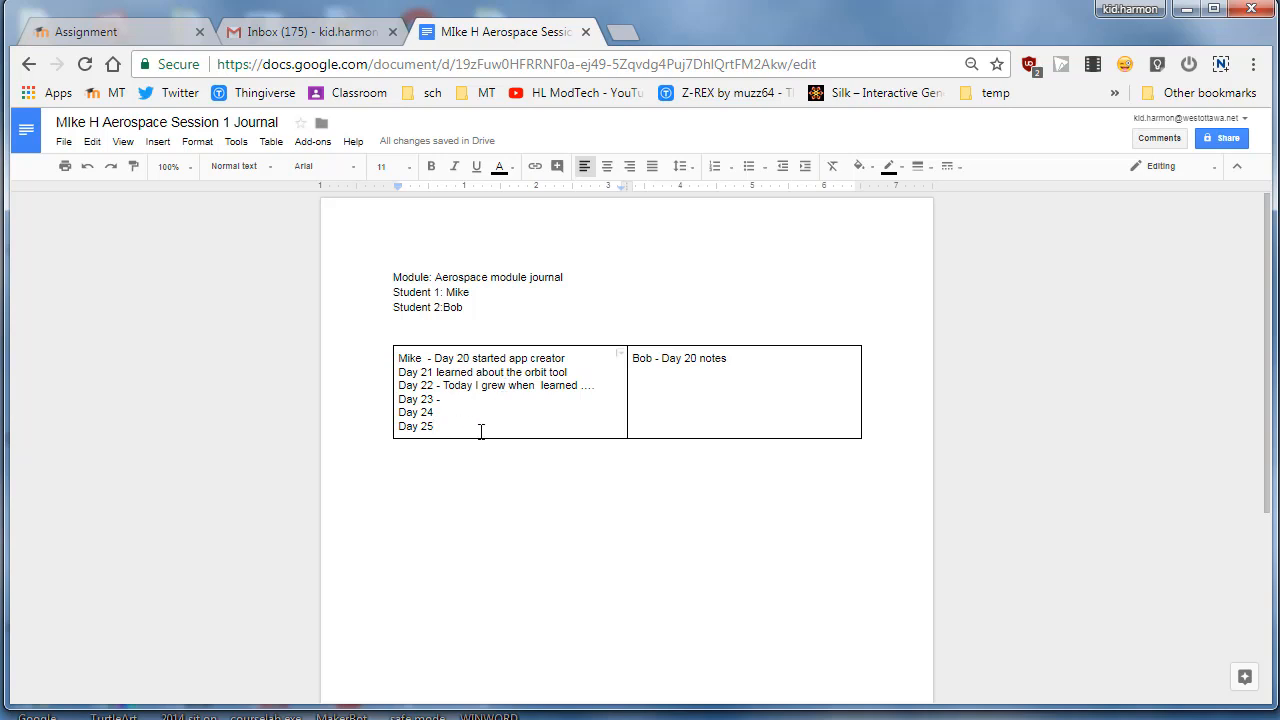